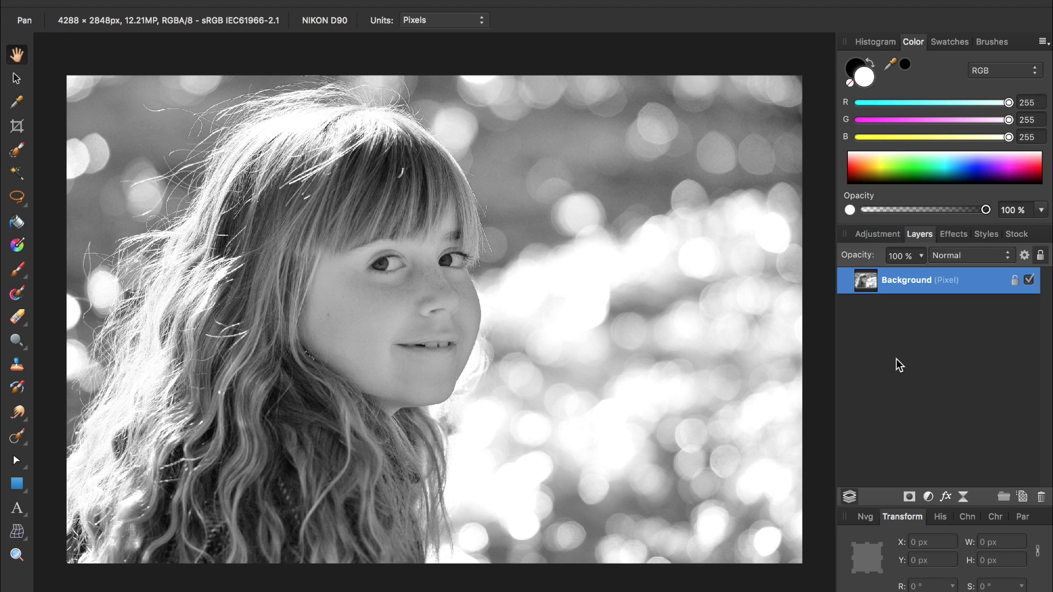
pyautogui.moveTo(924, 471)
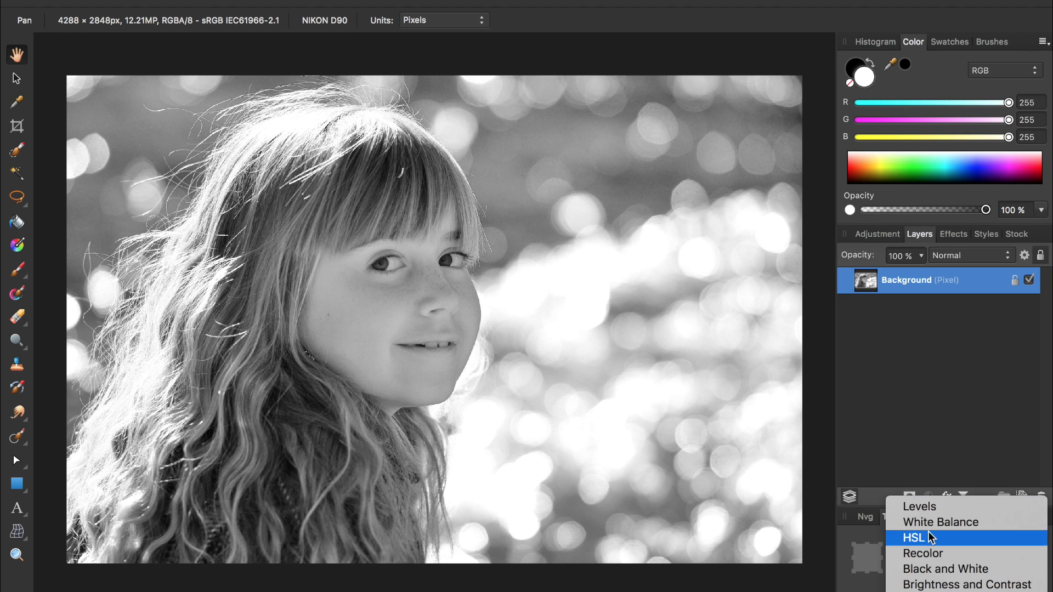
# Step: Add a Recolor adjustment with Hue about 223° and Saturation about 37% for a muted blue
pyautogui.click(922, 554)
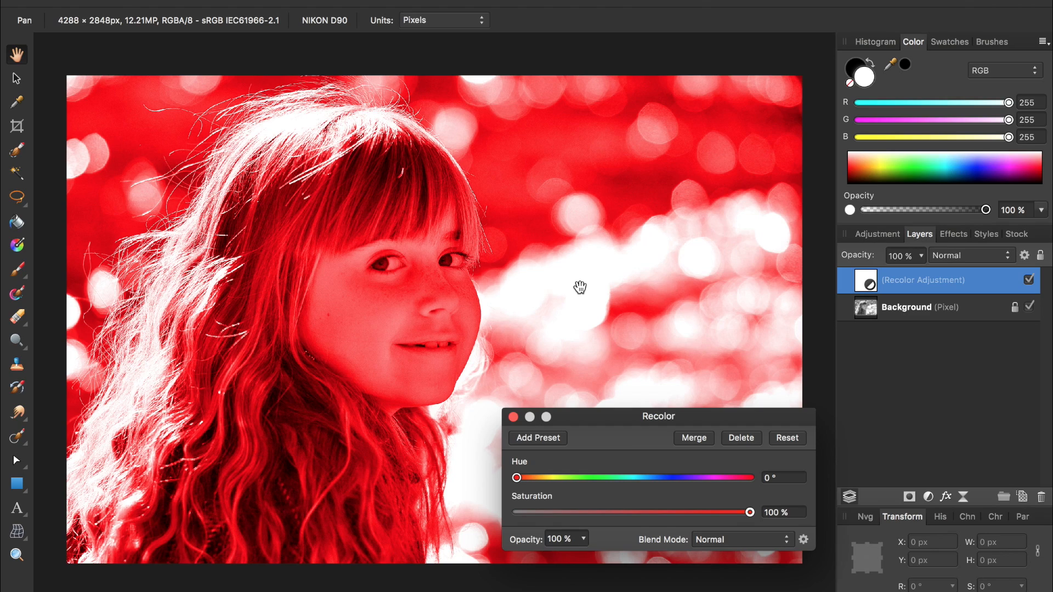
pyautogui.moveTo(516, 478); pyautogui.dragTo(651, 478)
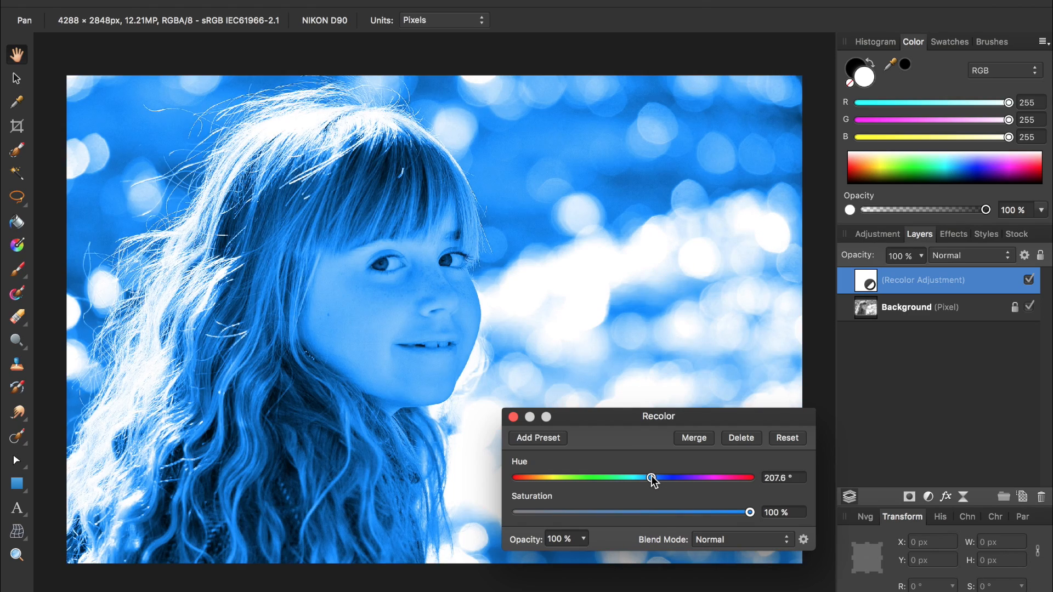
pyautogui.moveTo(650, 477); pyautogui.dragTo(662, 478)
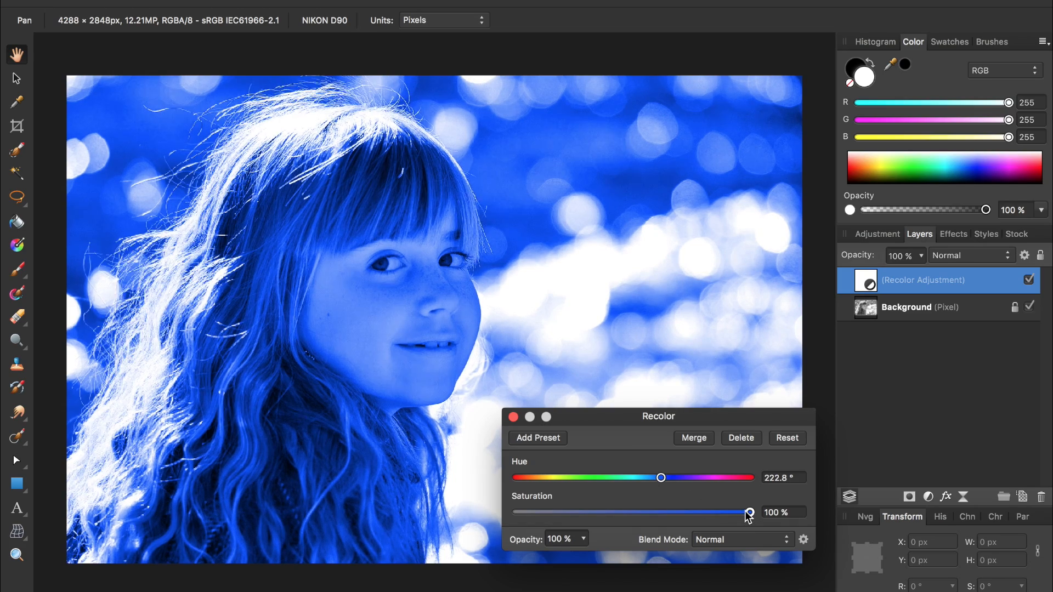
pyautogui.moveTo(749, 512); pyautogui.dragTo(613, 512)
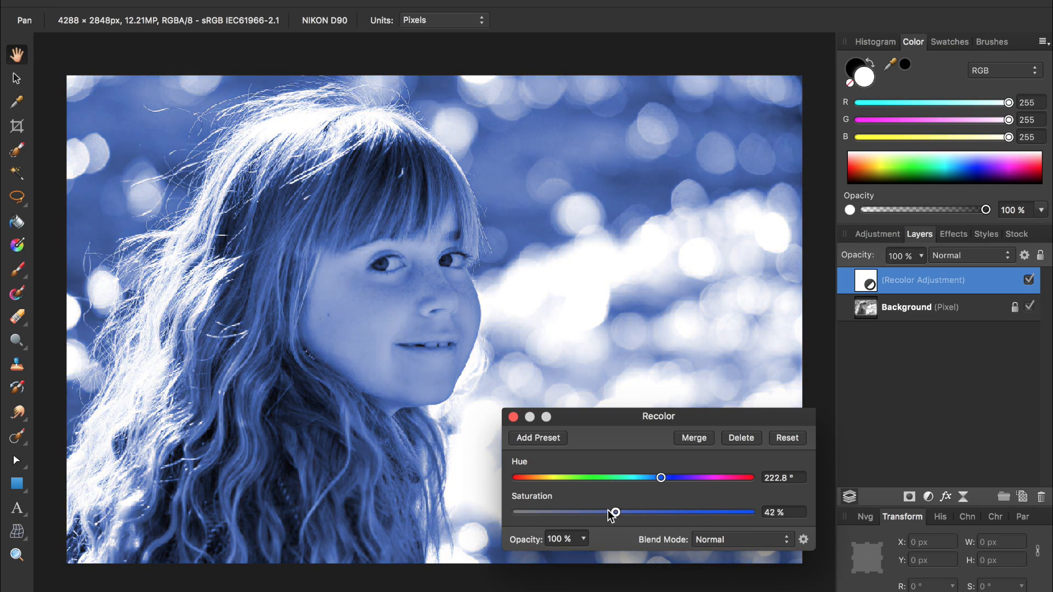
pyautogui.moveTo(613, 511); pyautogui.dragTo(602, 511)
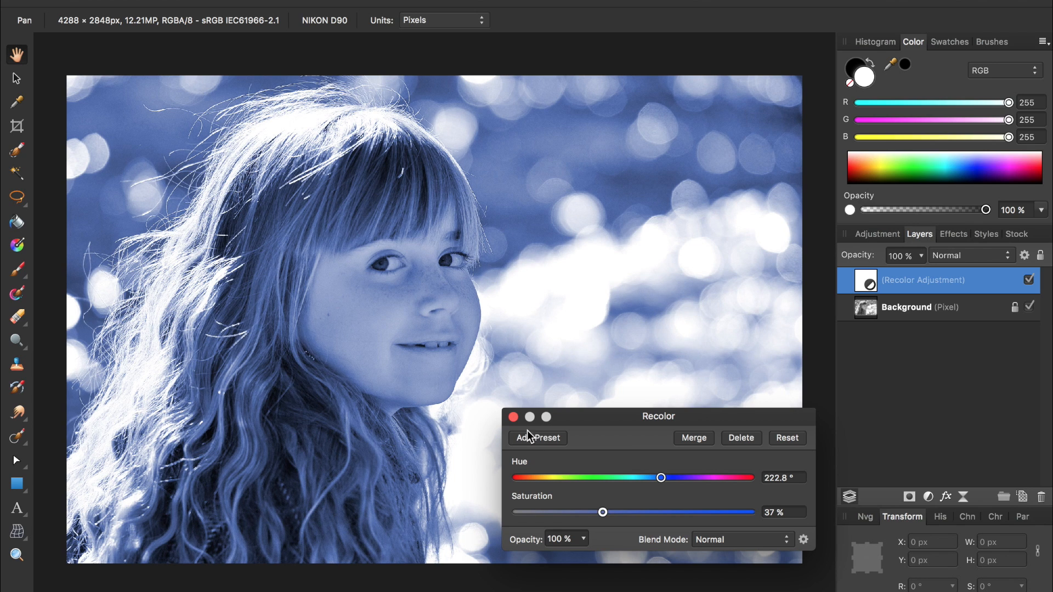
pyautogui.click(510, 416)
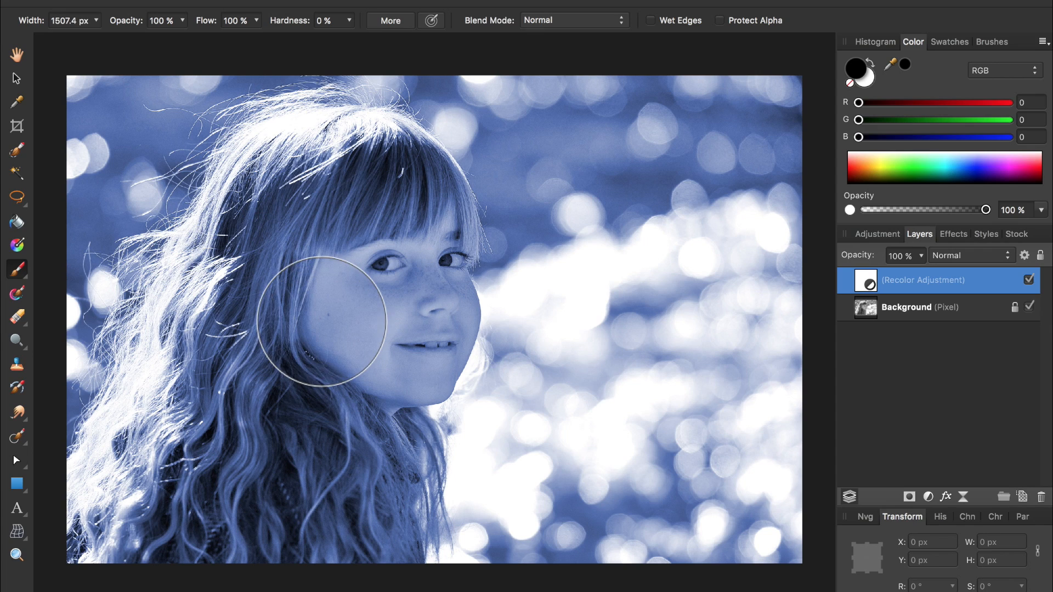
# Step: Paint black on the Recolor mask over the girl's cheek and left hair to remove the blue
pyautogui.moveTo(322, 324); pyautogui.dragTo(246, 392)
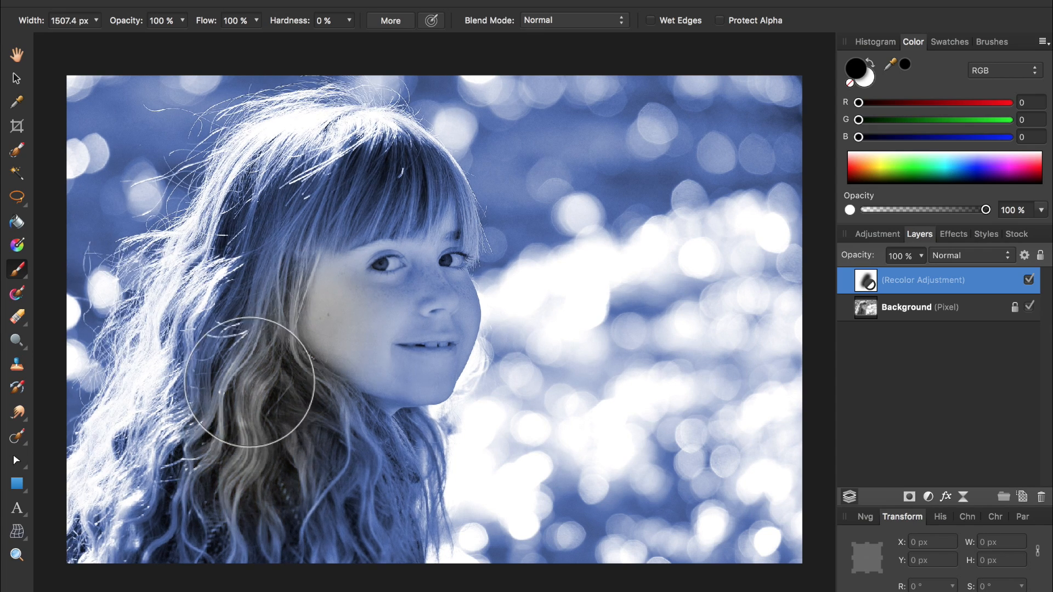
pyautogui.moveTo(246, 386); pyautogui.dragTo(171, 433)
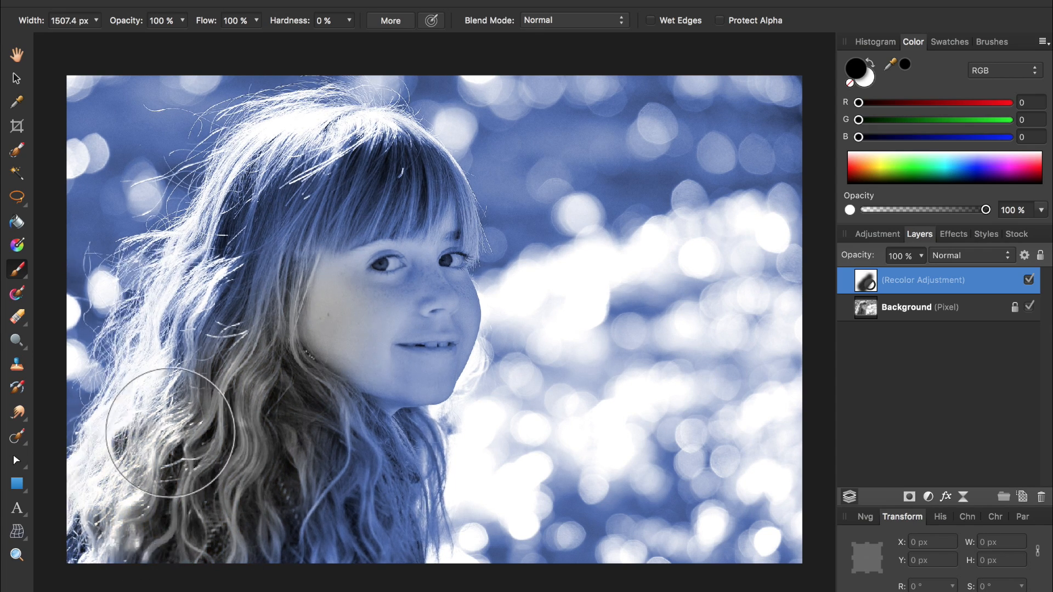
pyautogui.moveTo(171, 433); pyautogui.dragTo(356, 171)
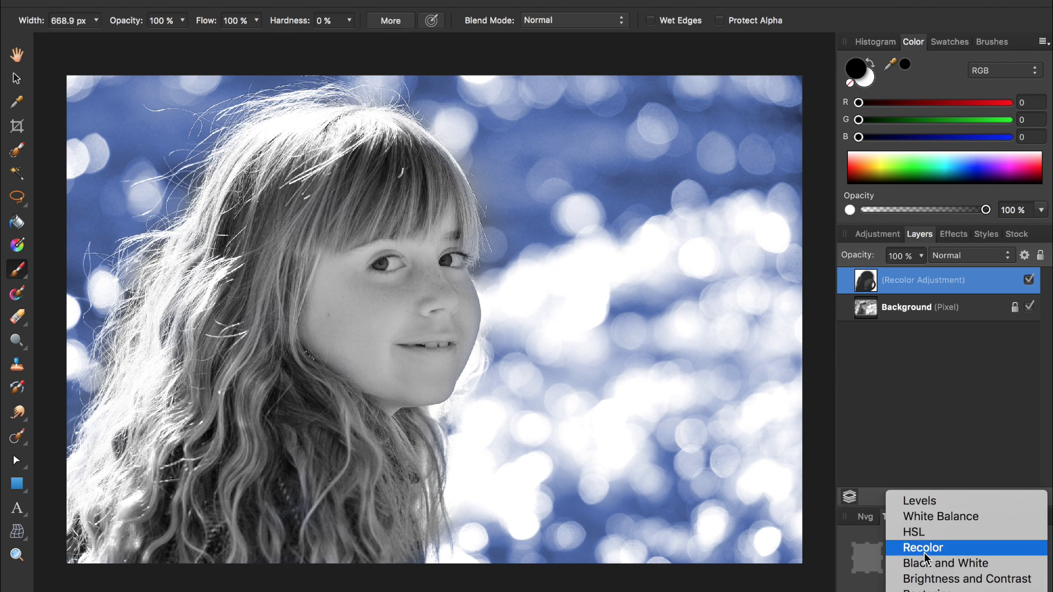
# Step: Add a second Recolor adjustment with Hue about 38° and Saturation about 31%
pyautogui.click(922, 548)
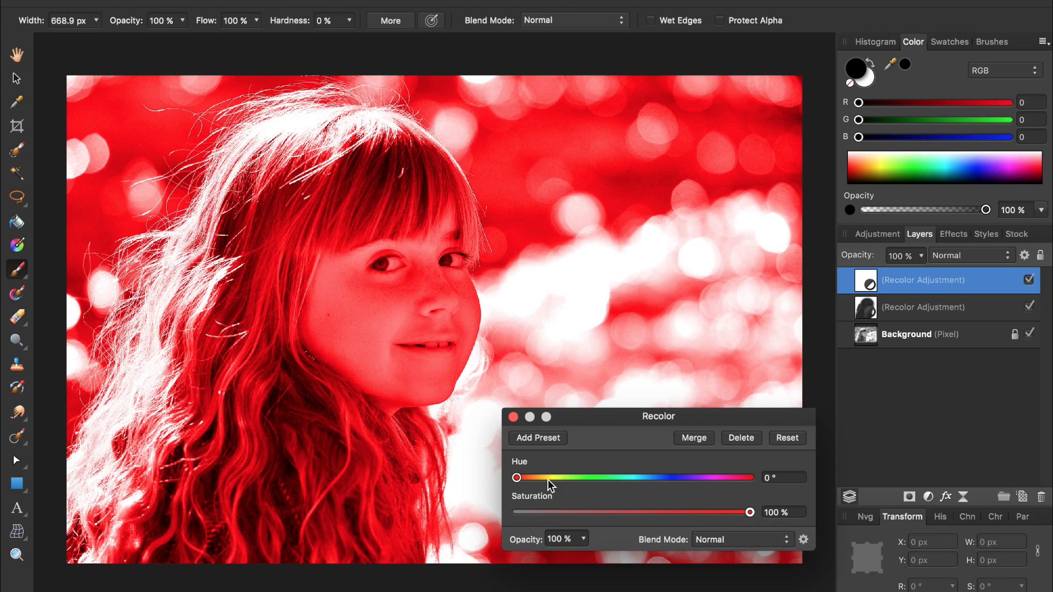
pyautogui.moveTo(517, 478); pyautogui.dragTo(550, 478)
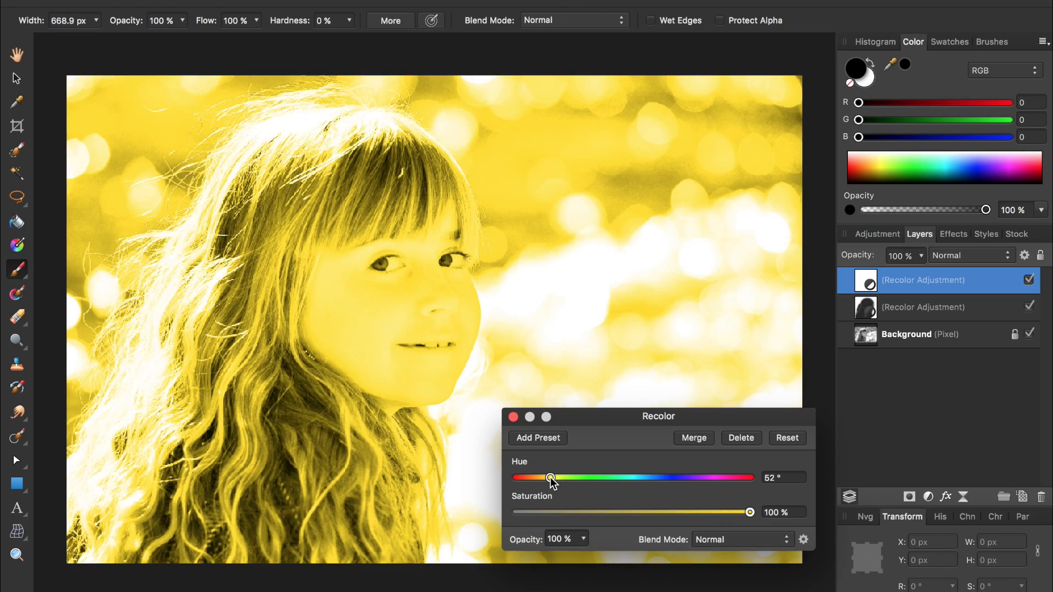
pyautogui.moveTo(551, 477); pyautogui.dragTo(542, 476)
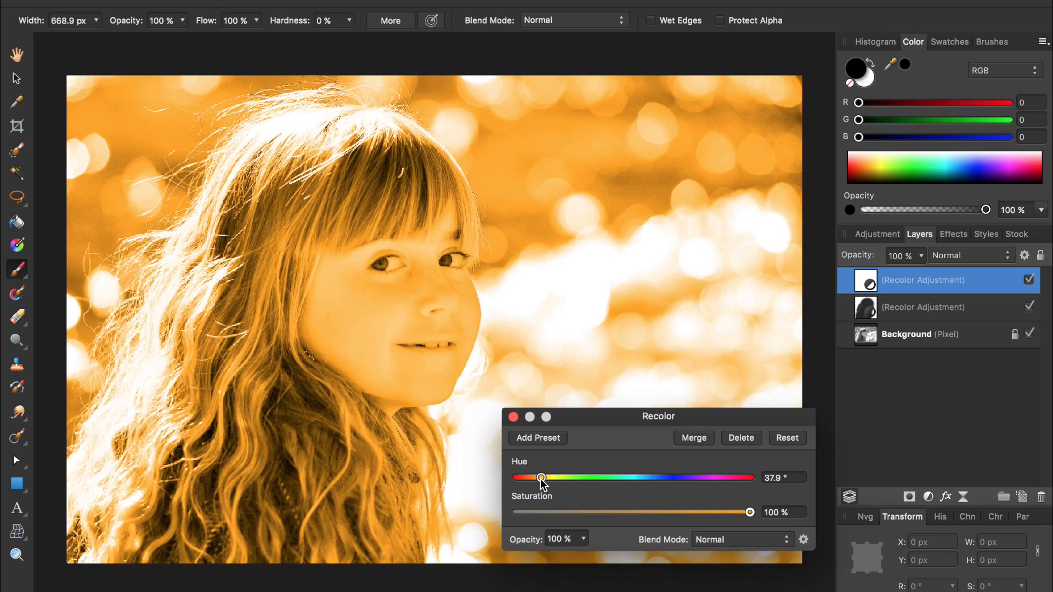
pyautogui.moveTo(749, 512); pyautogui.dragTo(603, 512)
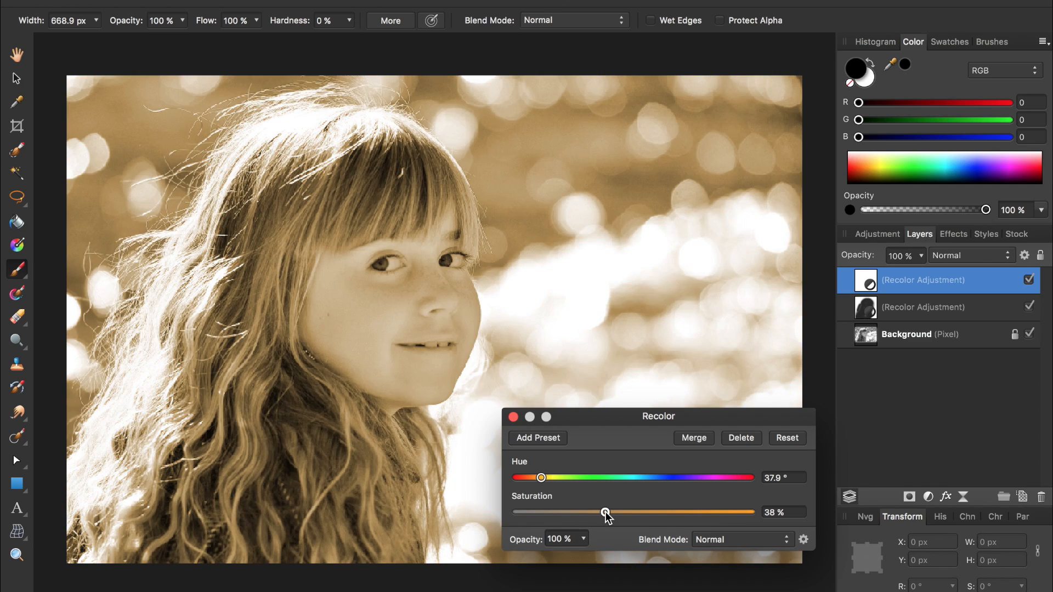
pyautogui.moveTo(603, 511); pyautogui.dragTo(587, 512)
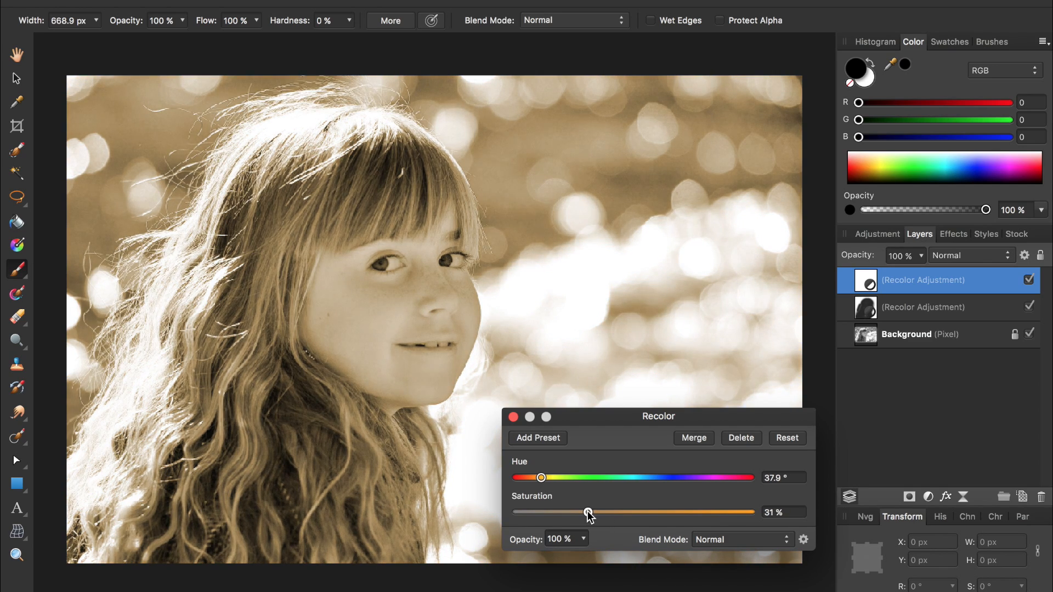
pyautogui.moveTo(589, 511); pyautogui.dragTo(598, 511)
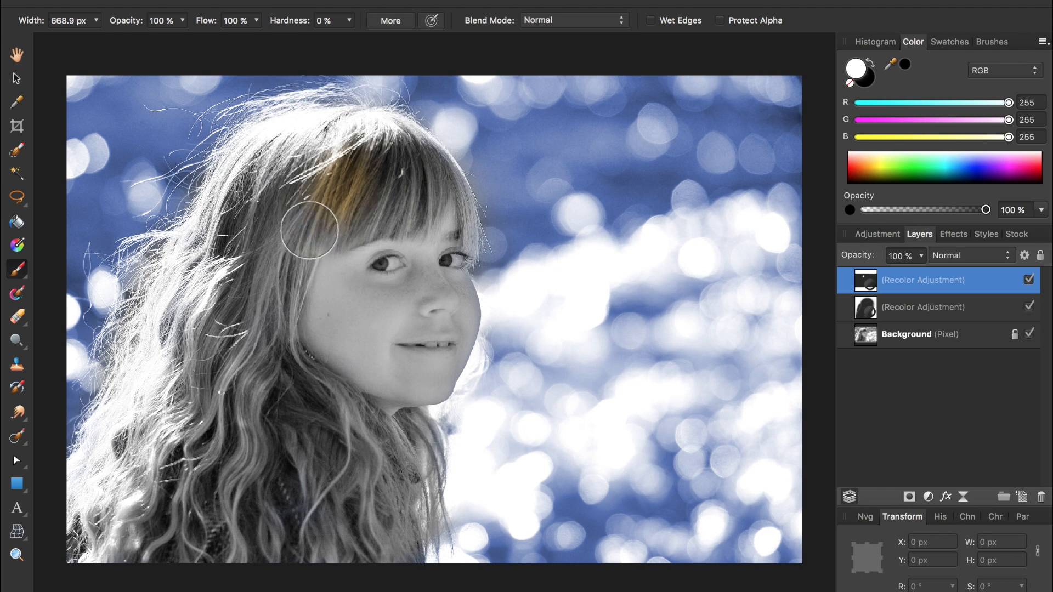
# Step: Paint white on the golden layer's mask over the fringe and left hair strands
pyautogui.moveTo(309, 231); pyautogui.dragTo(235, 336)
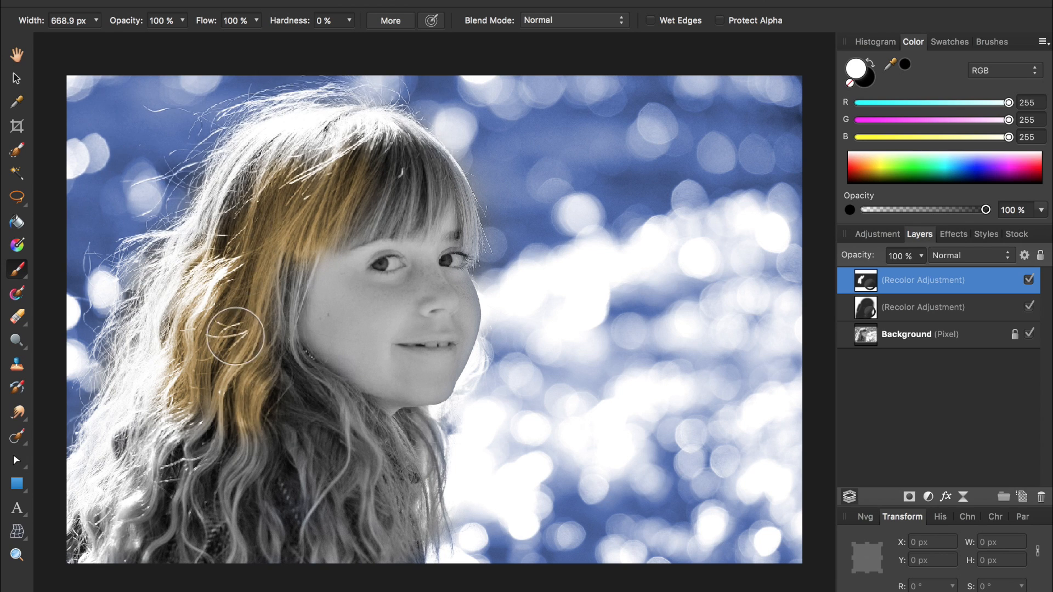
pyautogui.moveTo(235, 335); pyautogui.dragTo(143, 394)
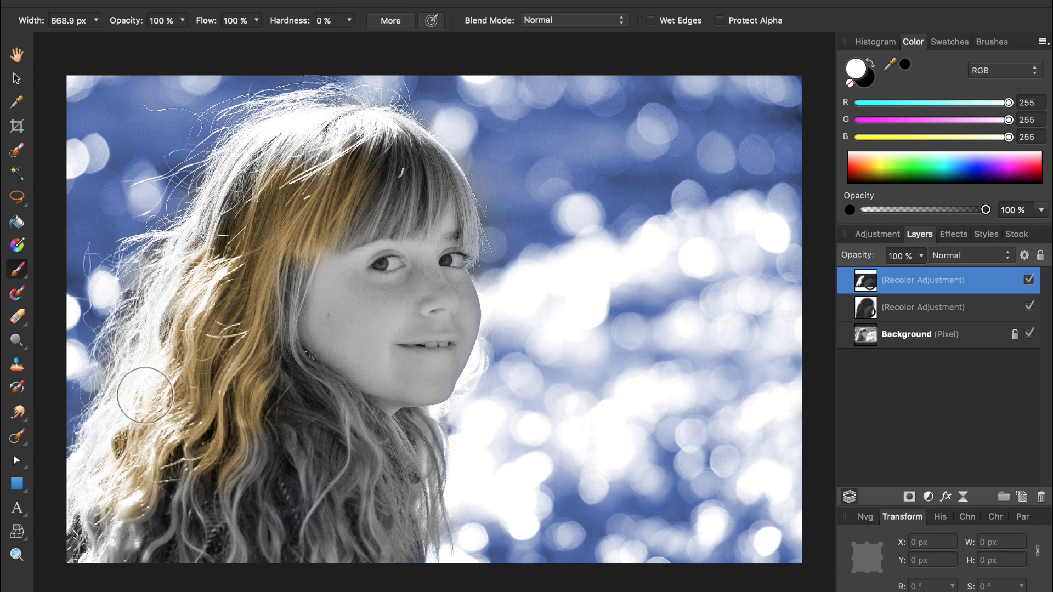
pyautogui.moveTo(144, 396); pyautogui.dragTo(257, 496)
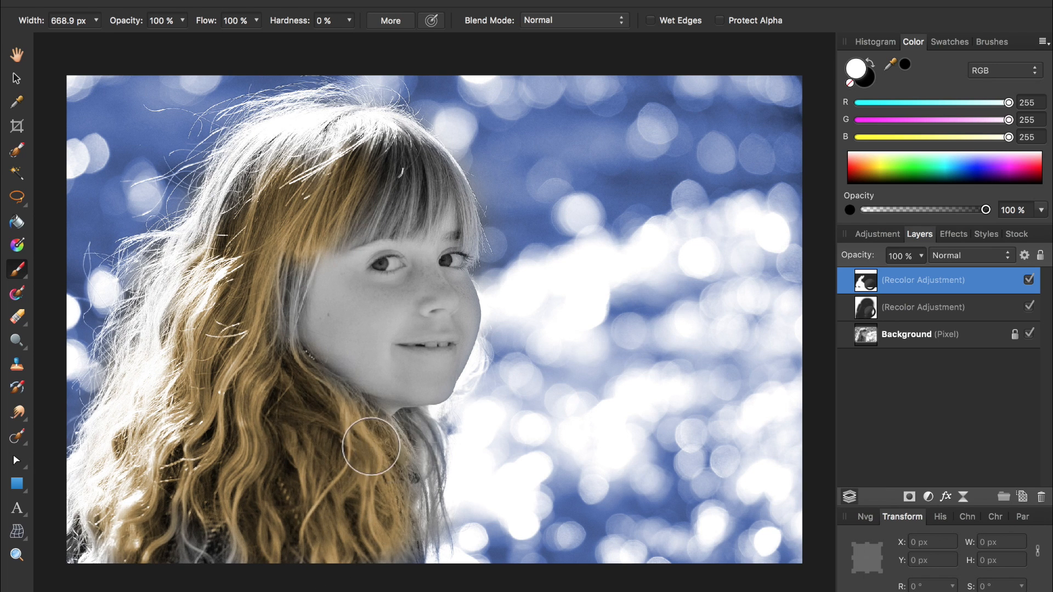
pyautogui.moveTo(369, 446); pyautogui.dragTo(164, 457)
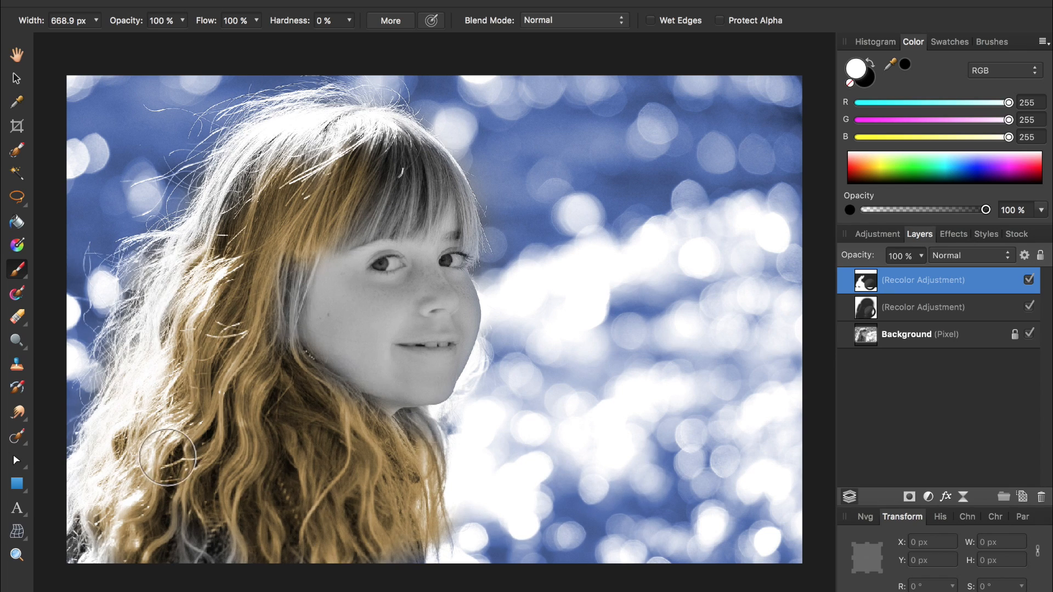
pyautogui.moveTo(164, 455); pyautogui.dragTo(153, 374)
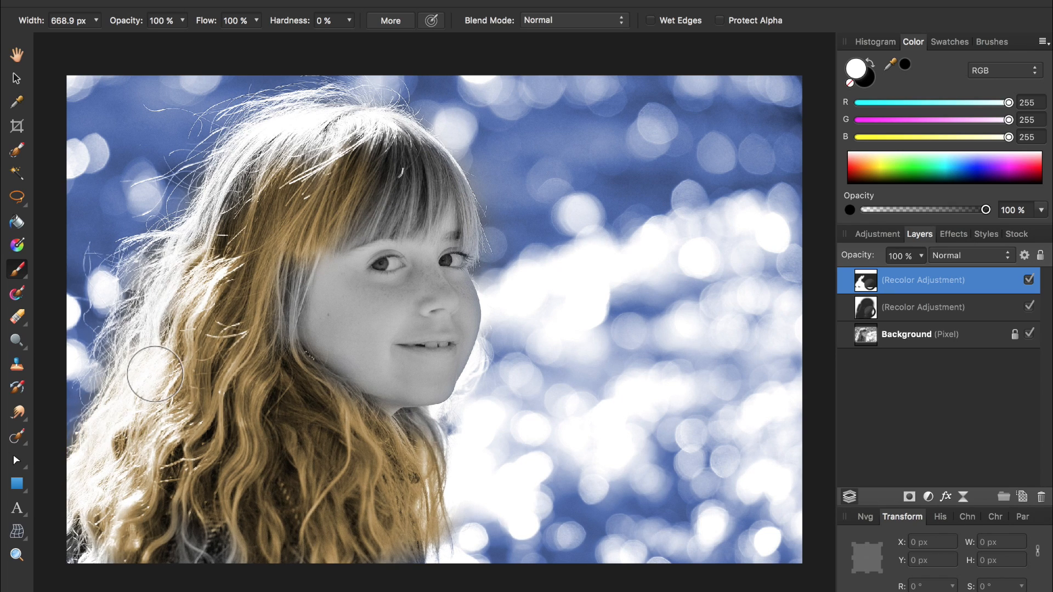
pyautogui.moveTo(153, 374); pyautogui.dragTo(272, 334)
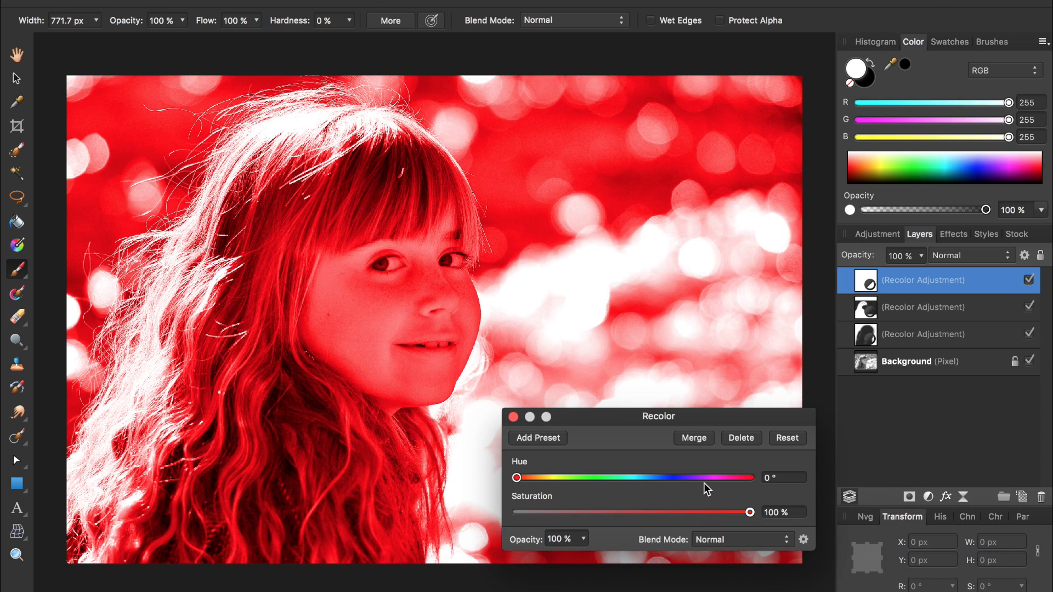
# Step: Set a new Recolor to Hue about 26° and Saturation 25%, then paint it onto the face
pyautogui.moveTo(516, 478); pyautogui.dragTo(537, 478)
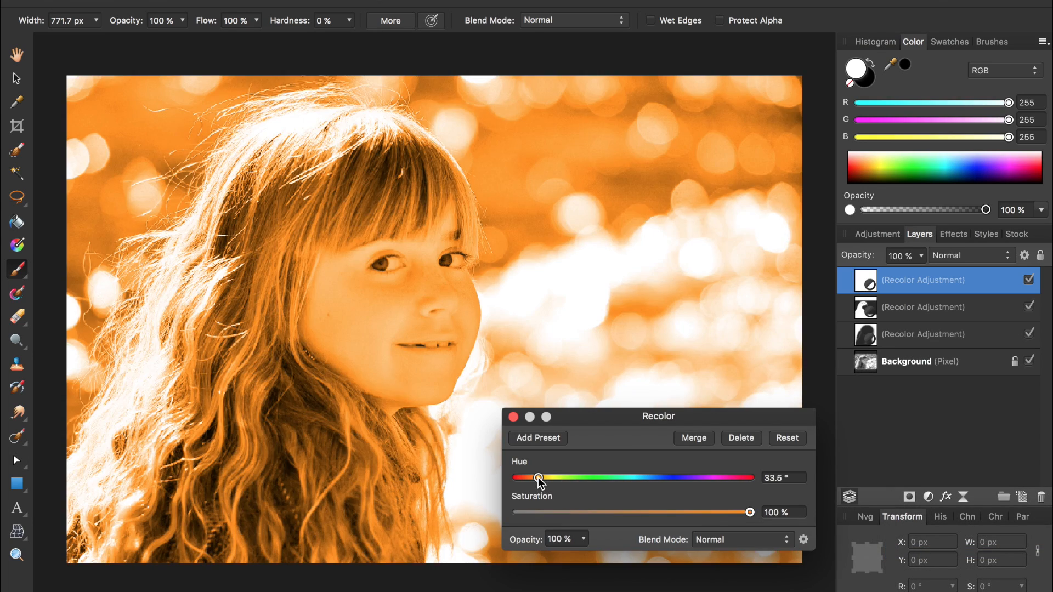
pyautogui.moveTo(538, 478); pyautogui.dragTo(536, 477)
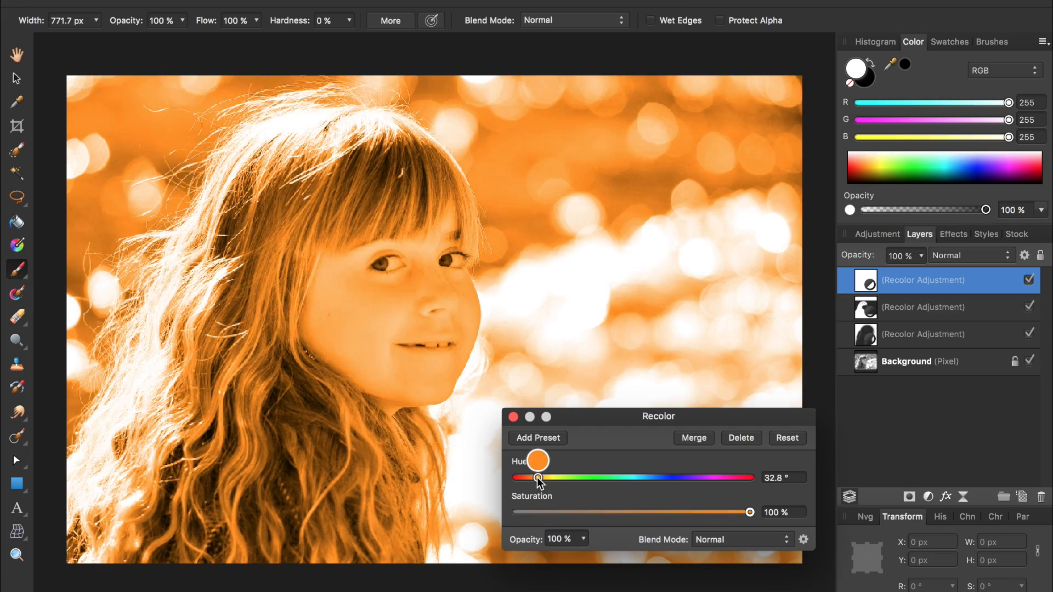
pyautogui.moveTo(750, 512); pyautogui.dragTo(579, 512)
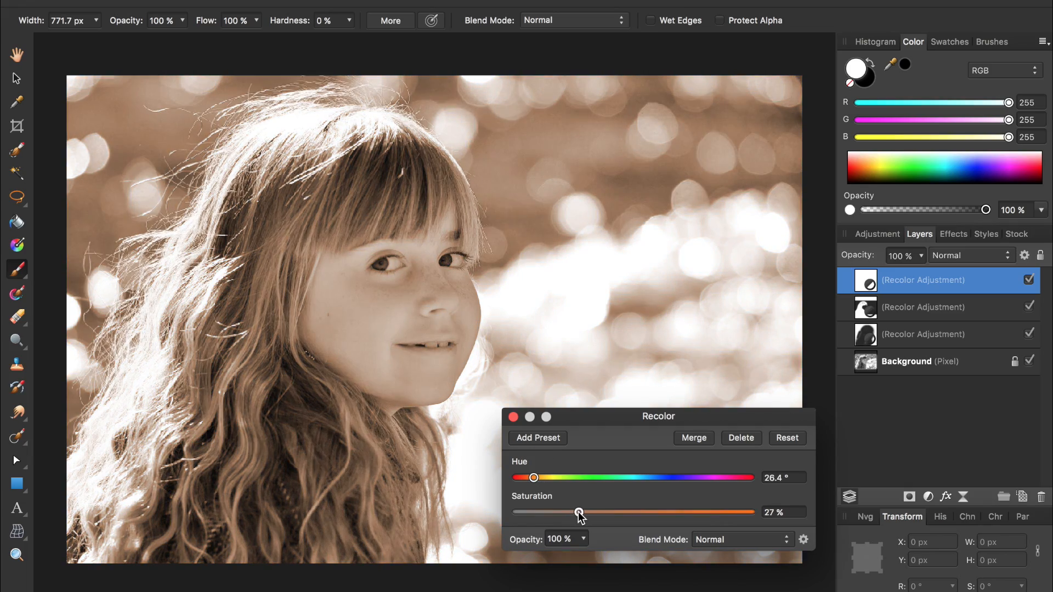
pyautogui.moveTo(579, 512); pyautogui.dragTo(560, 514)
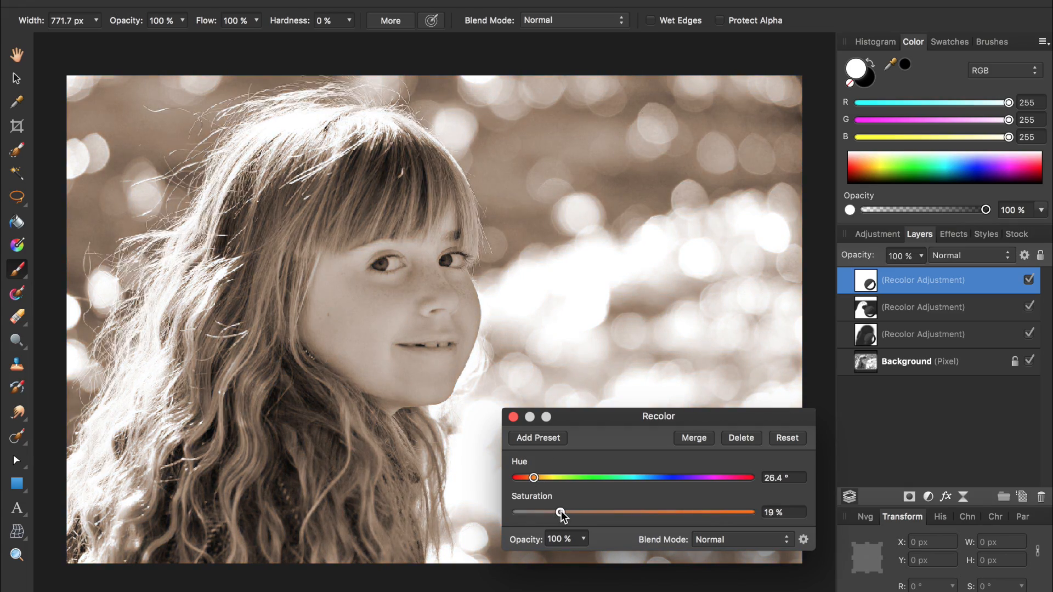
pyautogui.moveTo(561, 512); pyautogui.dragTo(574, 512)
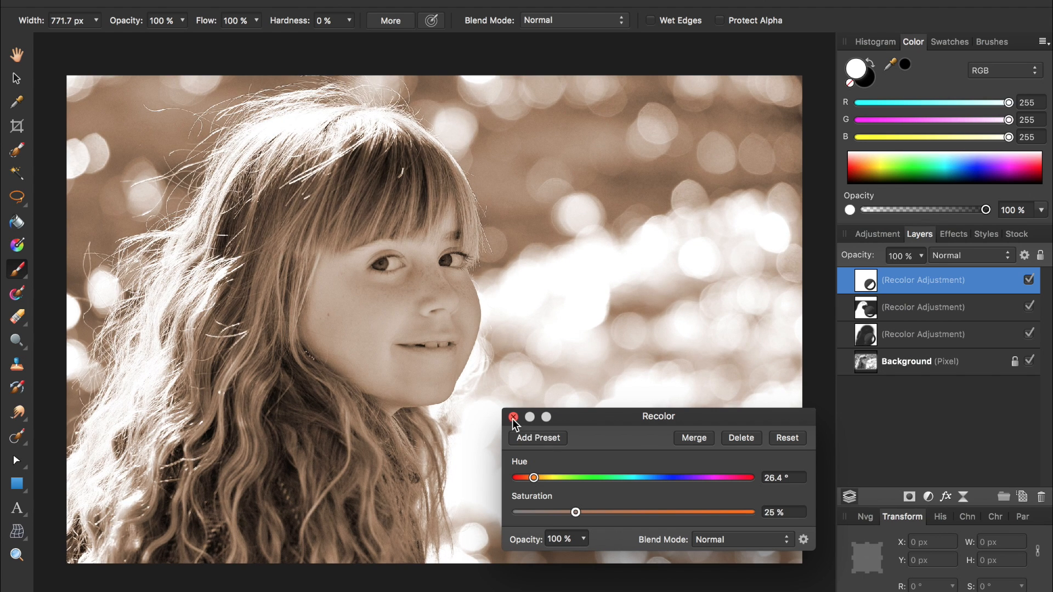
pyautogui.click(516, 417)
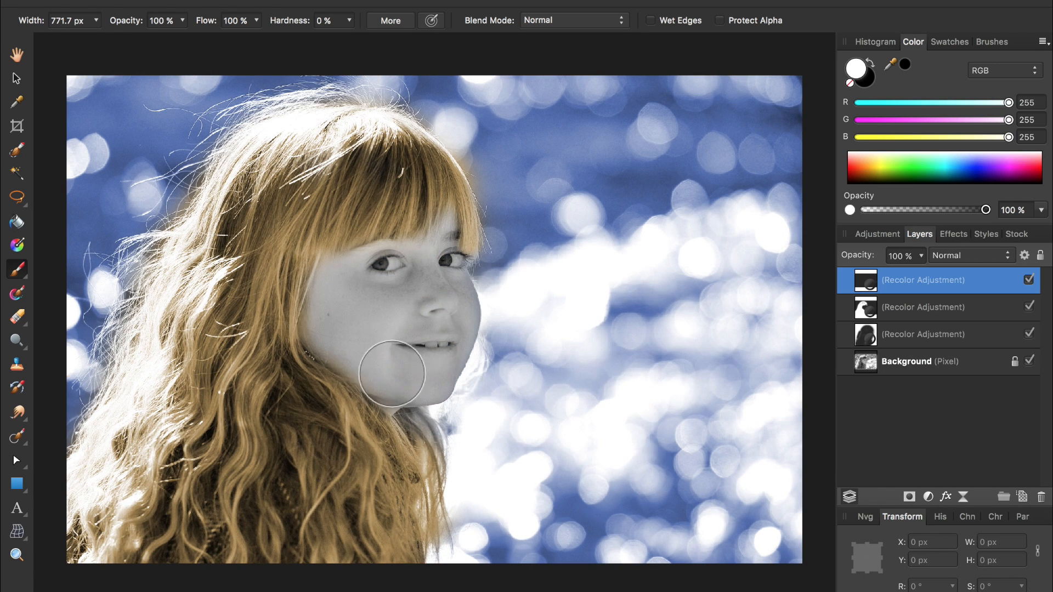
pyautogui.moveTo(391, 376); pyautogui.dragTo(395, 333)
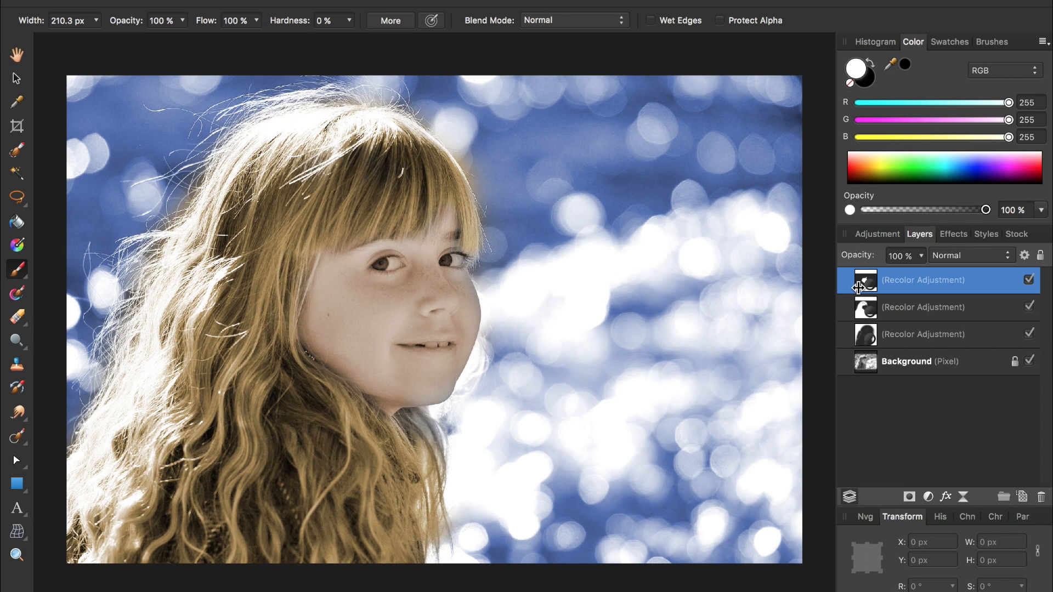
# Step: Reopen the top Recolor layer and nudge its Hue to about 25.3°
pyautogui.doubleClick(865, 280)
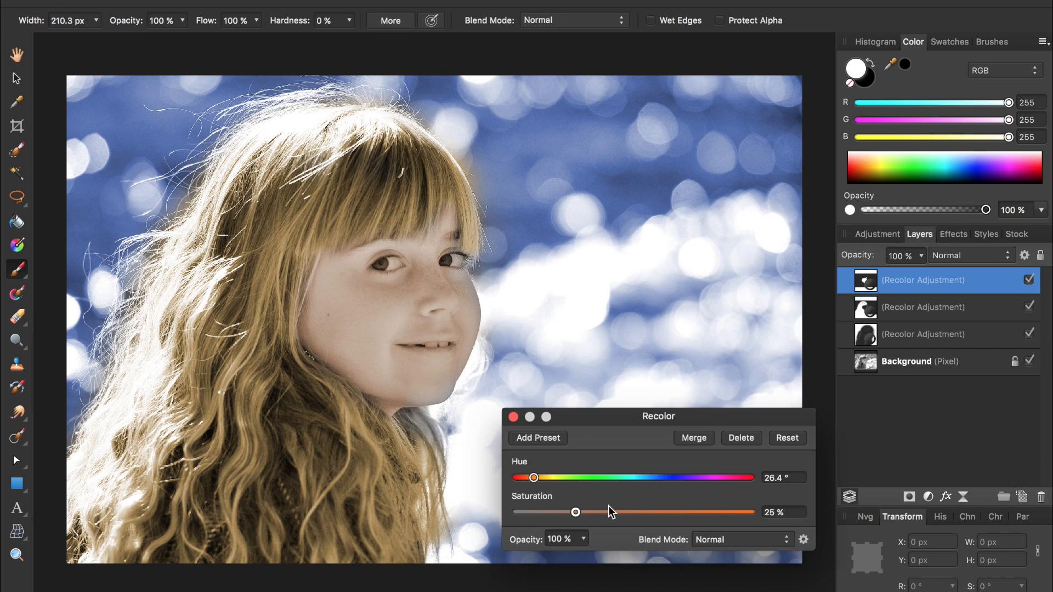
pyautogui.moveTo(533, 477); pyautogui.dragTo(525, 477)
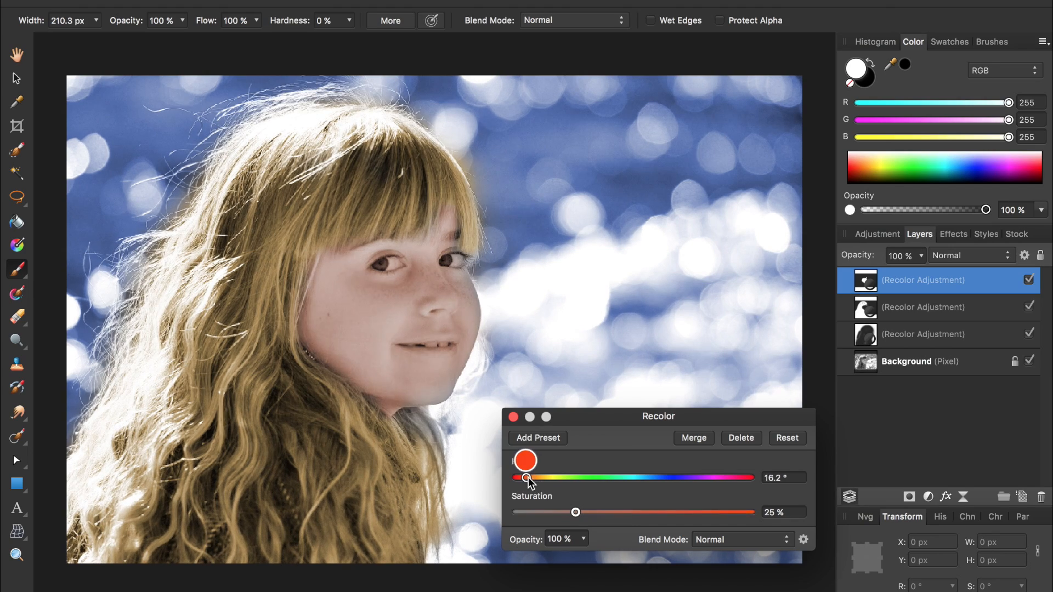
pyautogui.moveTo(525, 476); pyautogui.dragTo(534, 476)
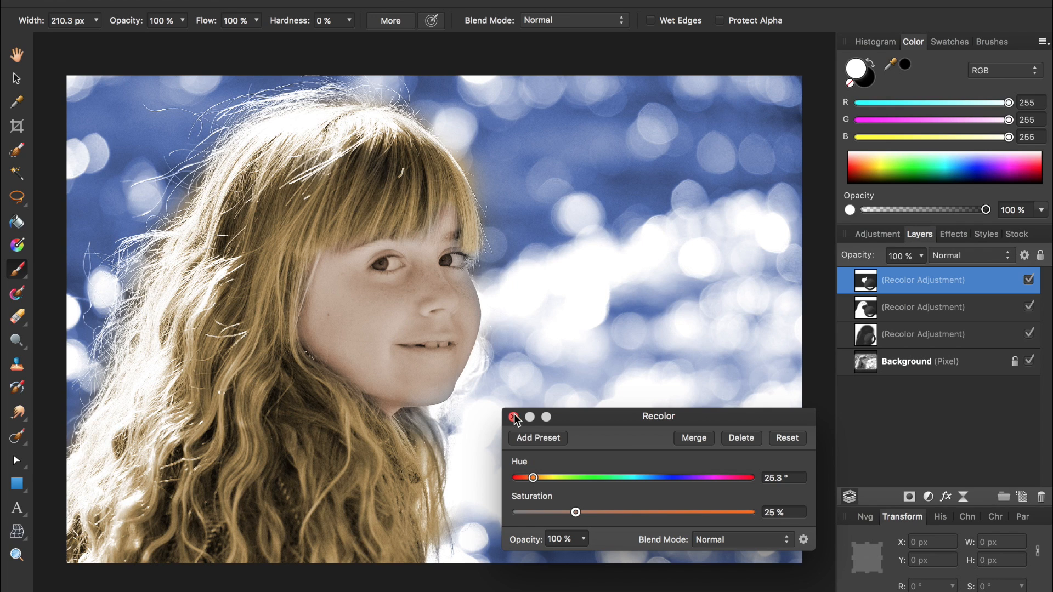
pyautogui.click(513, 417)
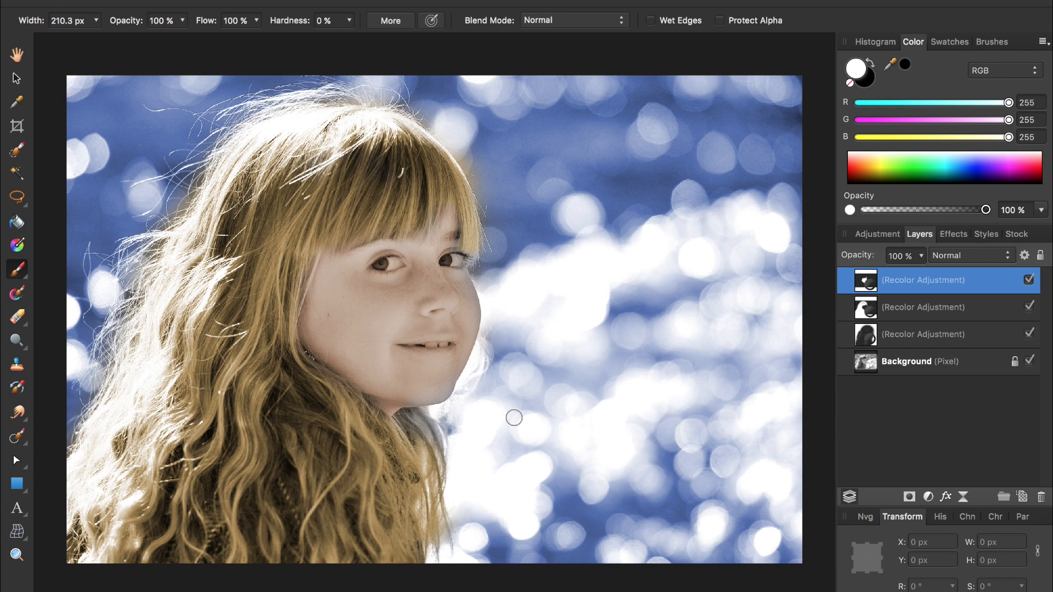
# Step: Add a Recolor adjustment with Hue 360° and Saturation about 26% for a soft pink
pyautogui.click(930, 497)
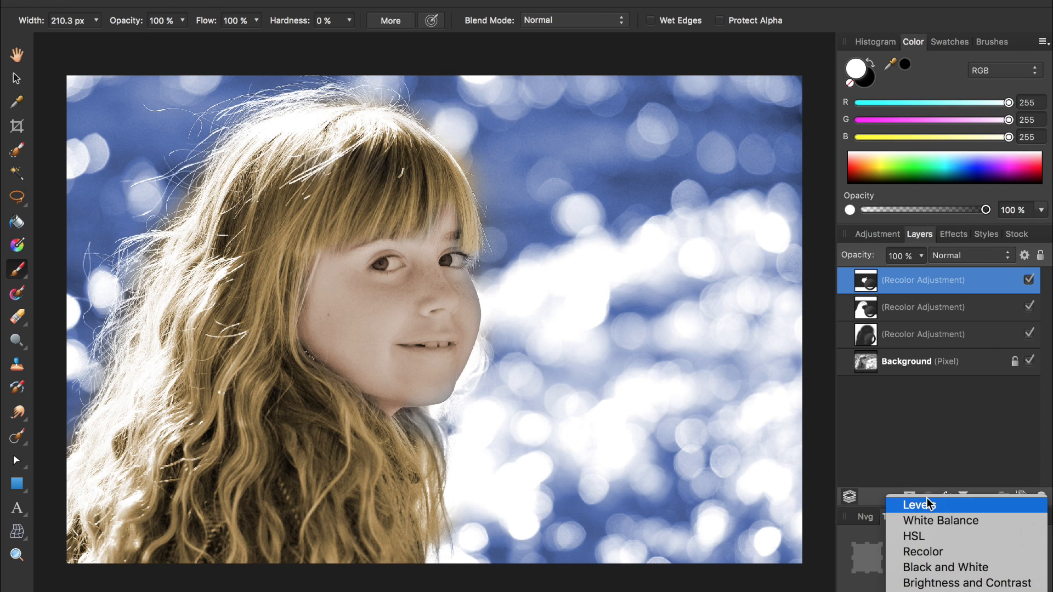
pyautogui.click(922, 552)
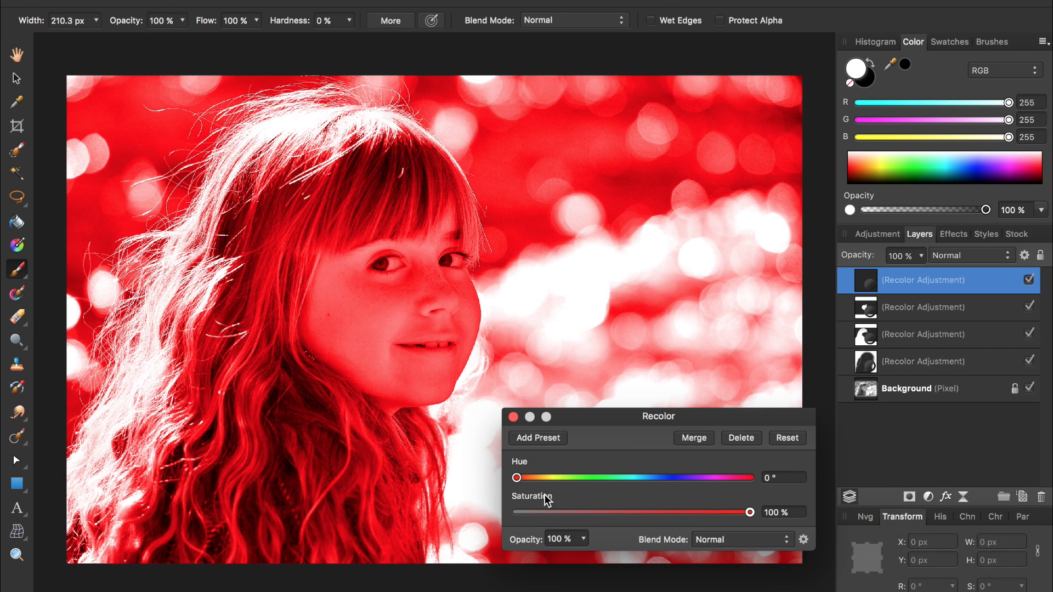
pyautogui.moveTo(517, 478); pyautogui.dragTo(644, 478)
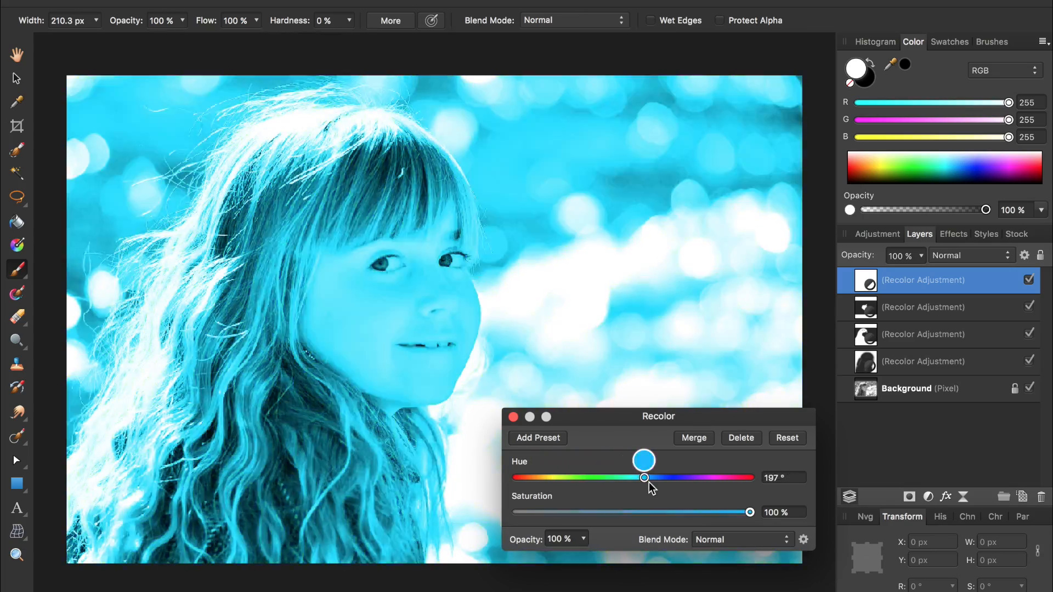
pyautogui.moveTo(644, 477); pyautogui.dragTo(749, 478)
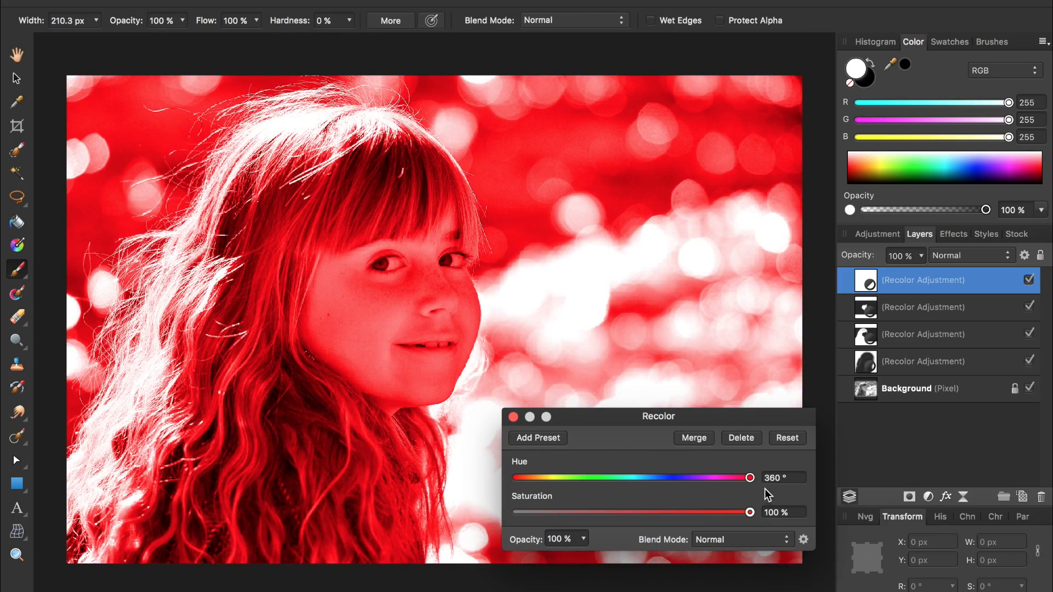
pyautogui.moveTo(749, 512); pyautogui.dragTo(567, 511)
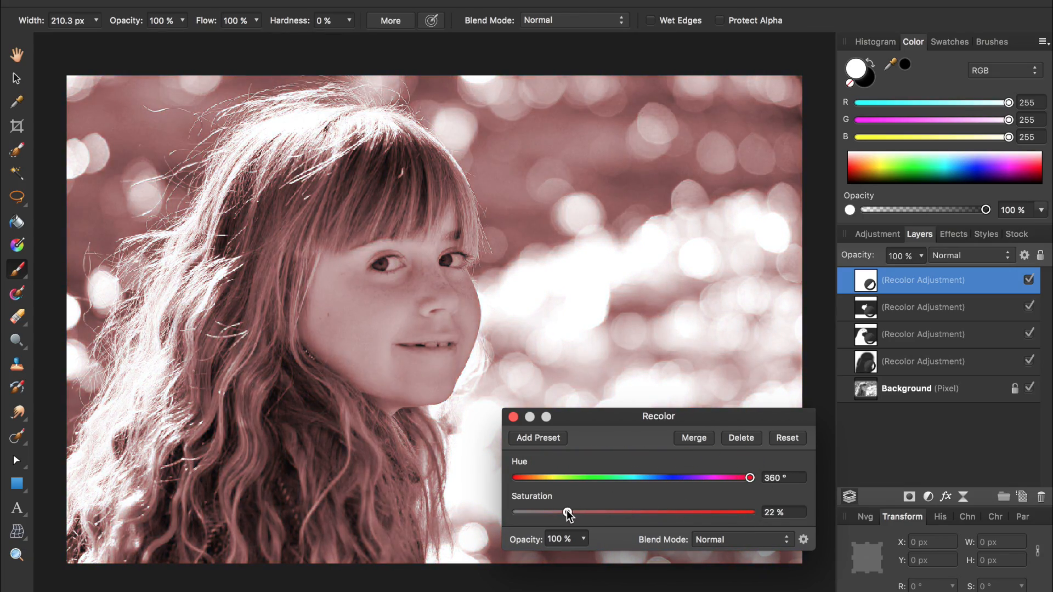
pyautogui.moveTo(566, 512); pyautogui.dragTo(576, 512)
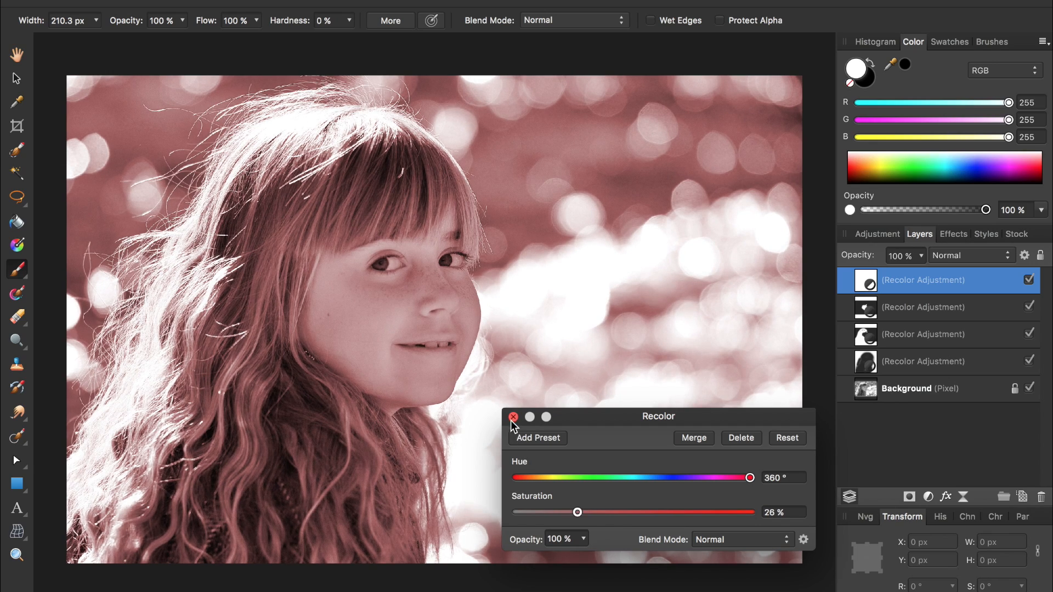
pyautogui.click(517, 417)
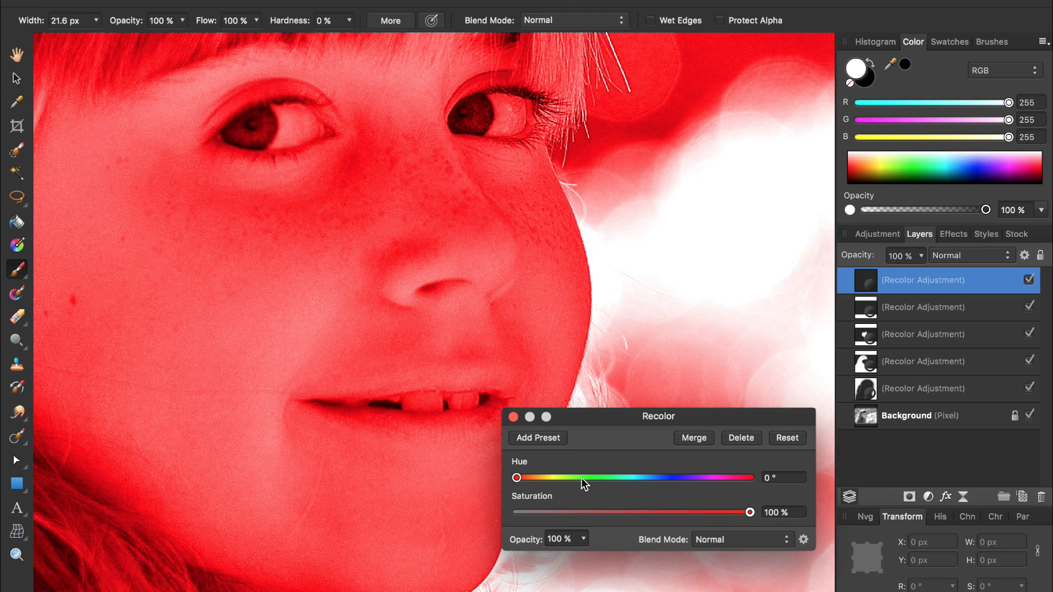
# Step: Set a new Recolor adjustment to a blue Hue of about 208° and adjust its saturation
pyautogui.moveTo(517, 478); pyautogui.dragTo(637, 477)
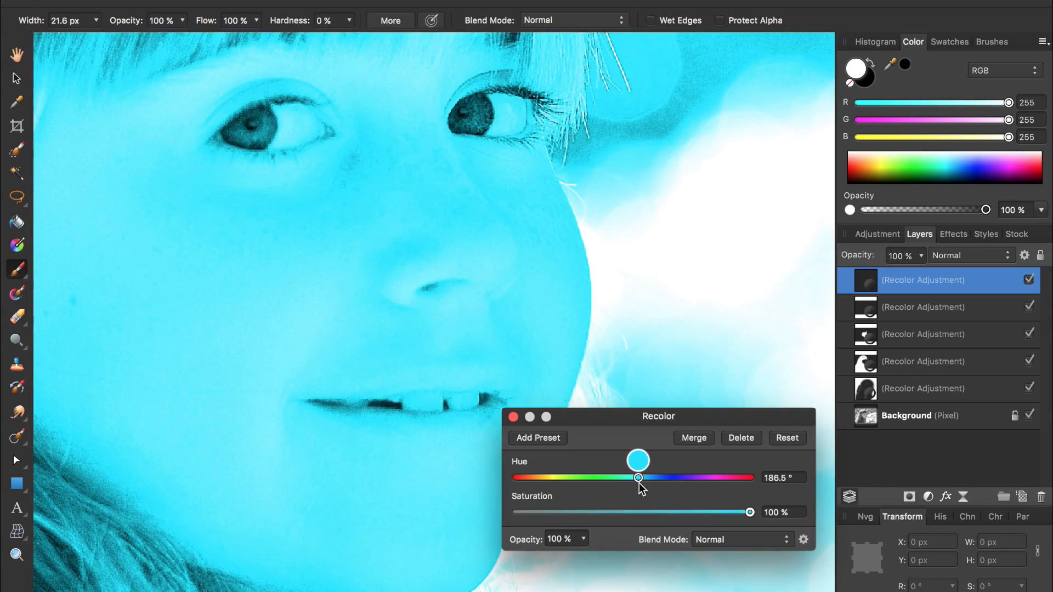
pyautogui.moveTo(637, 477); pyautogui.dragTo(655, 477)
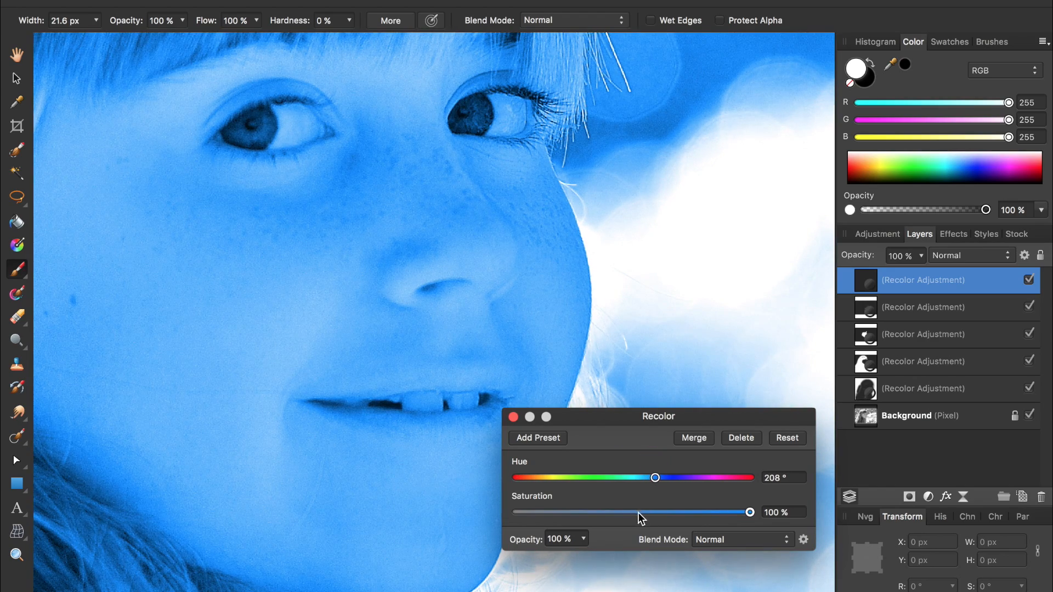
pyautogui.moveTo(749, 511); pyautogui.dragTo(569, 512)
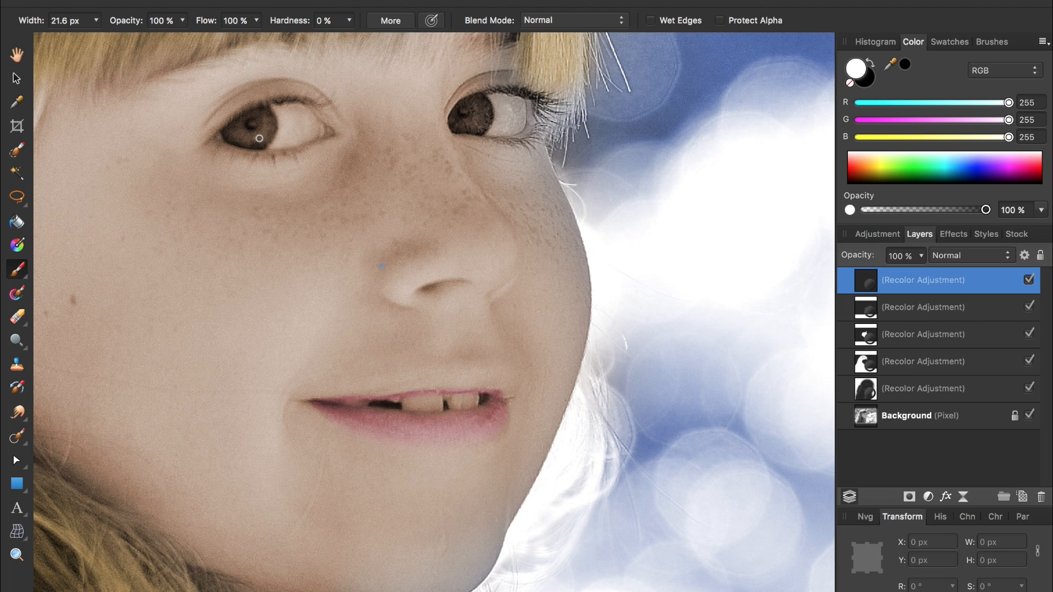
# Step: Paint the blue tint into the left iris on the layer's mask
pyautogui.click(258, 137)
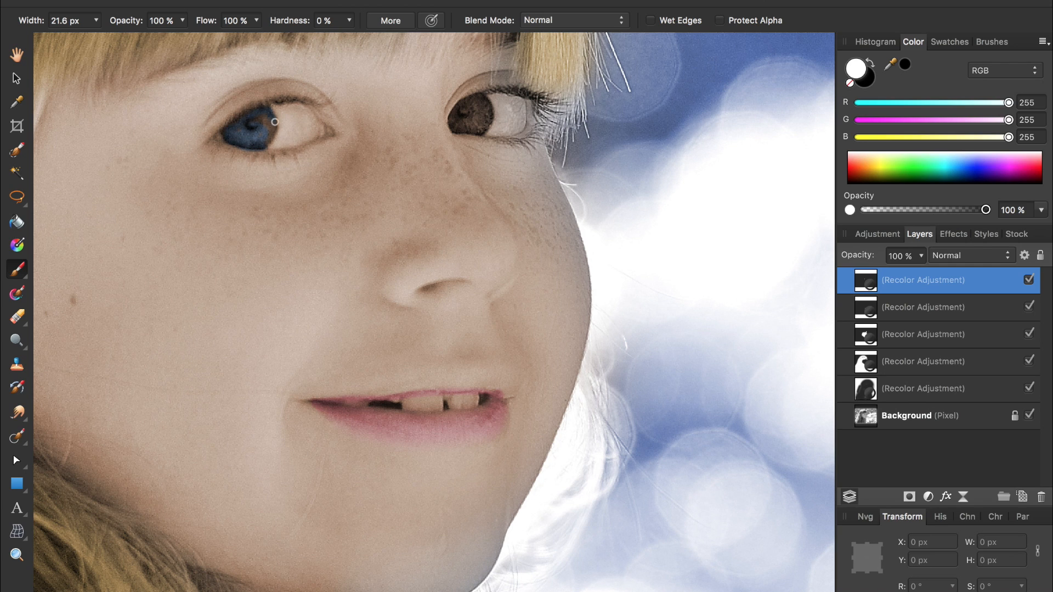
pyautogui.moveTo(275, 122); pyautogui.dragTo(291, 110)
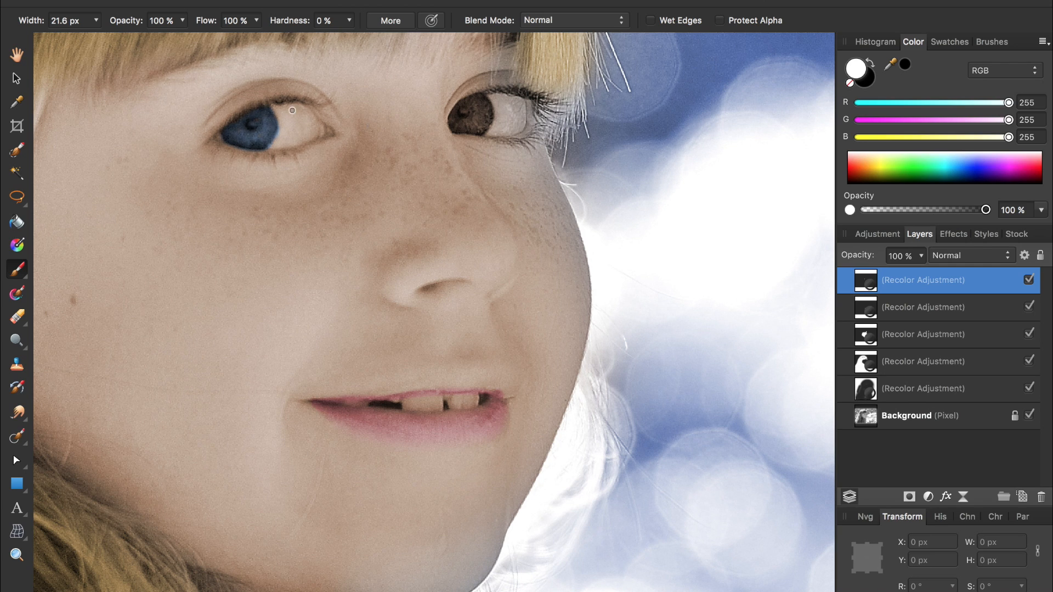
pyautogui.click(474, 111)
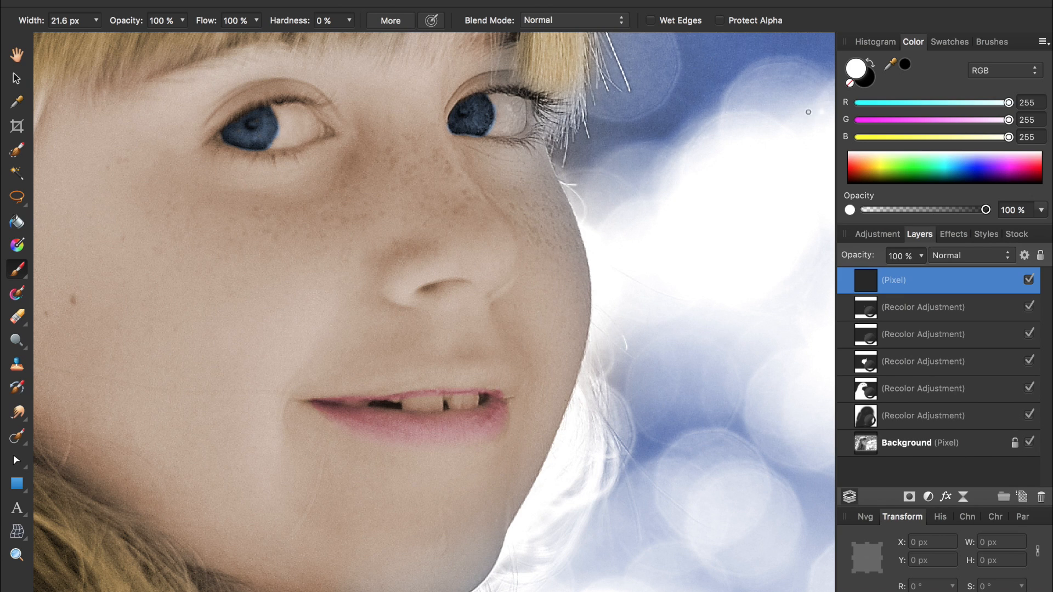
# Step: Add a pixel layer and paint white over the left eye white and front teeth
pyautogui.click(495, 111)
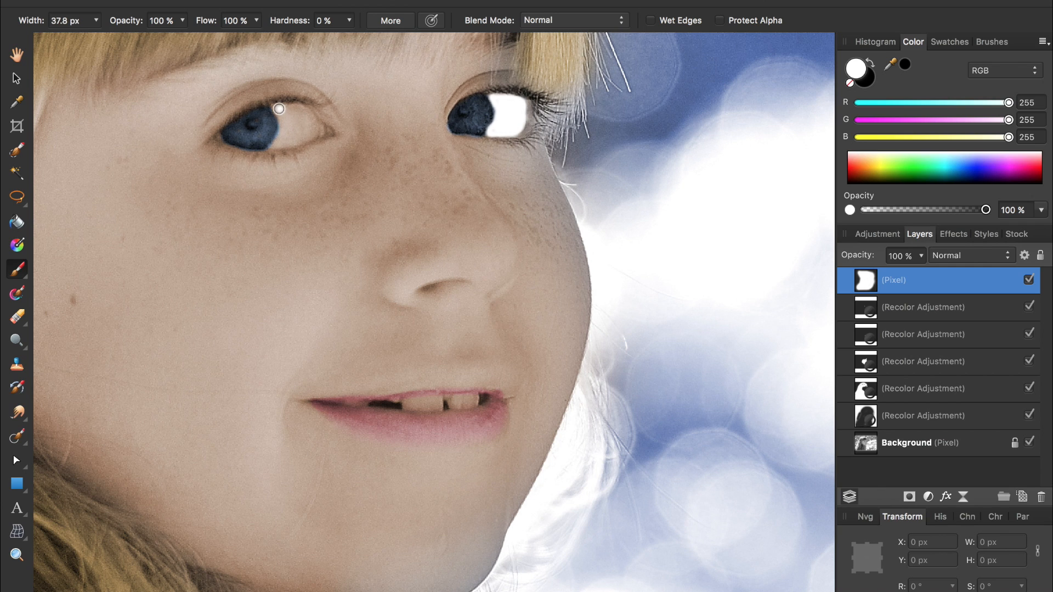
pyautogui.moveTo(278, 108); pyautogui.dragTo(307, 127)
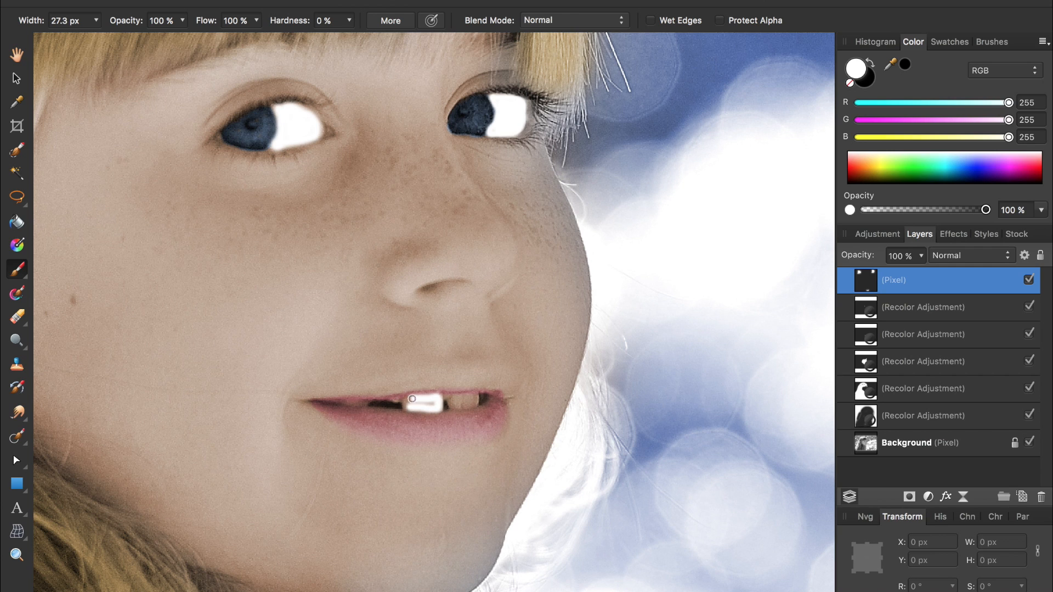
pyautogui.moveTo(413, 399); pyautogui.dragTo(452, 400)
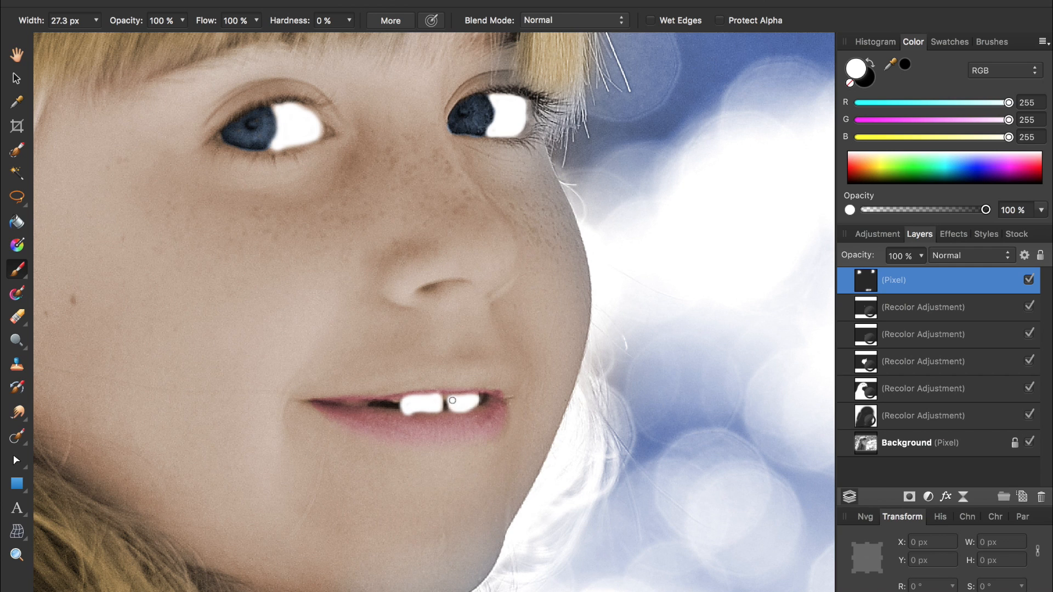
pyautogui.moveTo(452, 400); pyautogui.dragTo(412, 404)
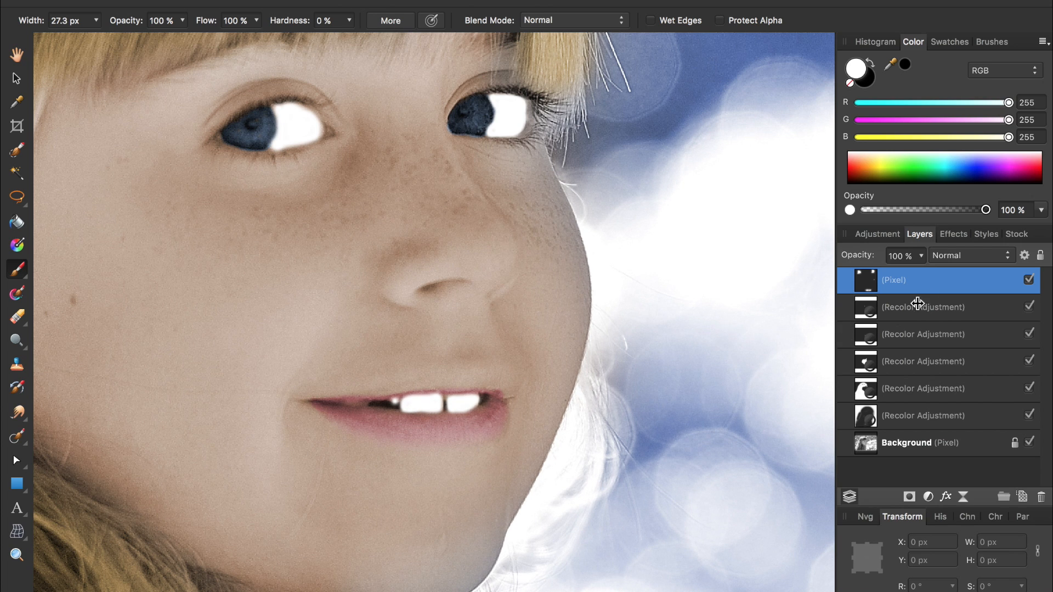
# Step: Set the white paint layer's blend mode to Soft Light, after trying Overlay
pyautogui.click(970, 255)
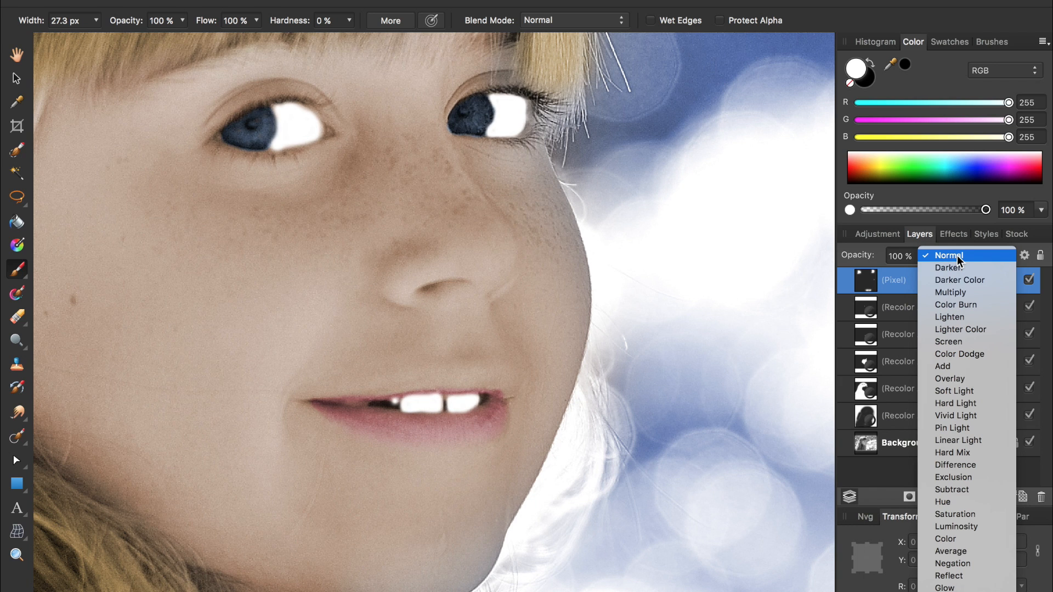
pyautogui.click(949, 378)
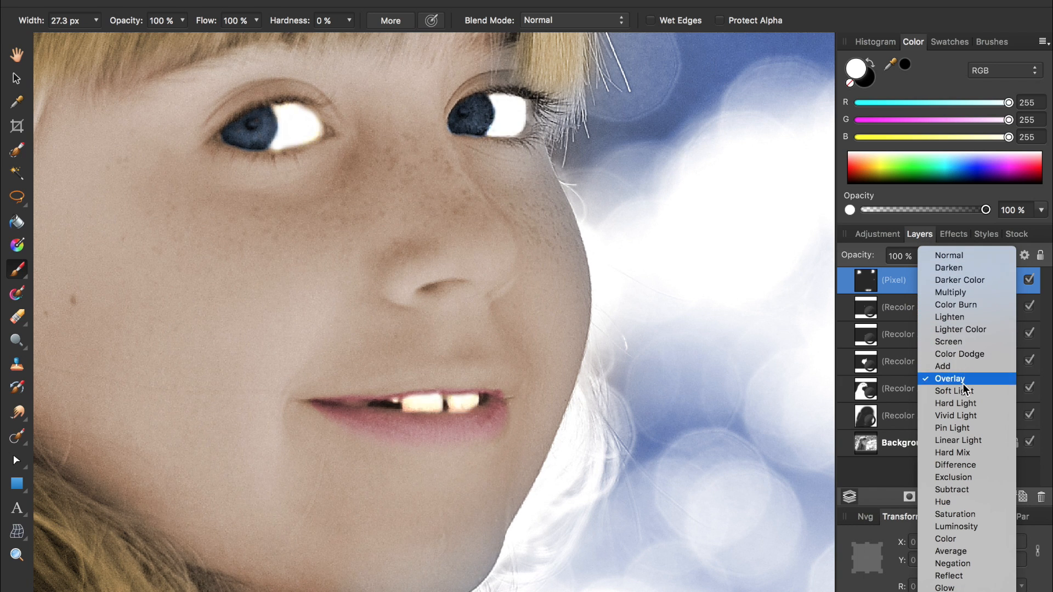
pyautogui.click(954, 391)
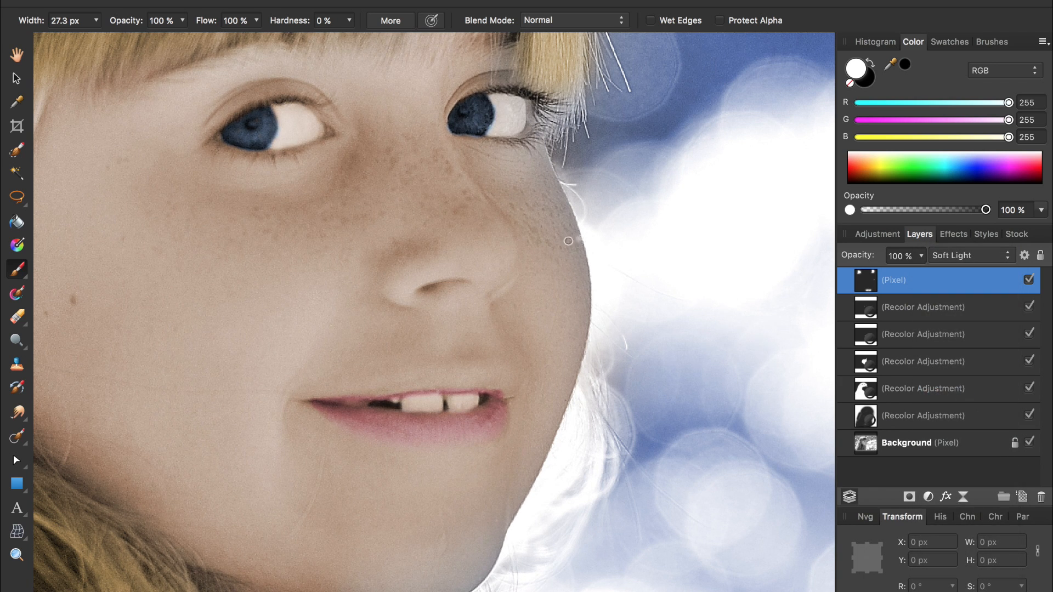